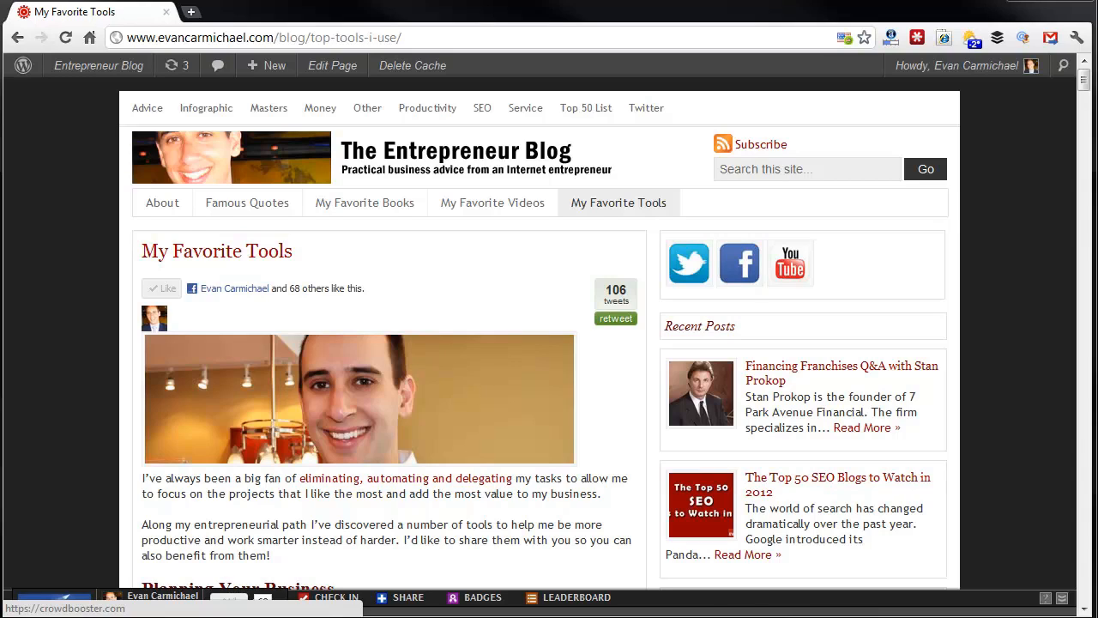
{"action": "mouse_move", "coordinate": [1083, 436]}
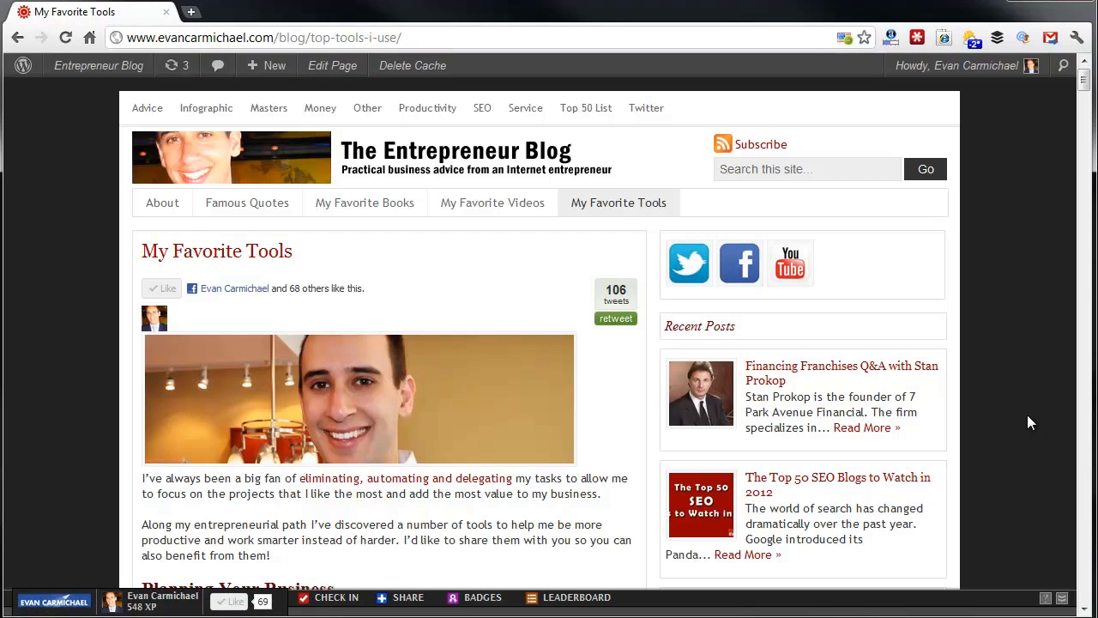
Step: Find 'crow' on the favourite-tools page and follow the Crowdbooster link to its dashboard
{"action": "type", "text": "crow"}
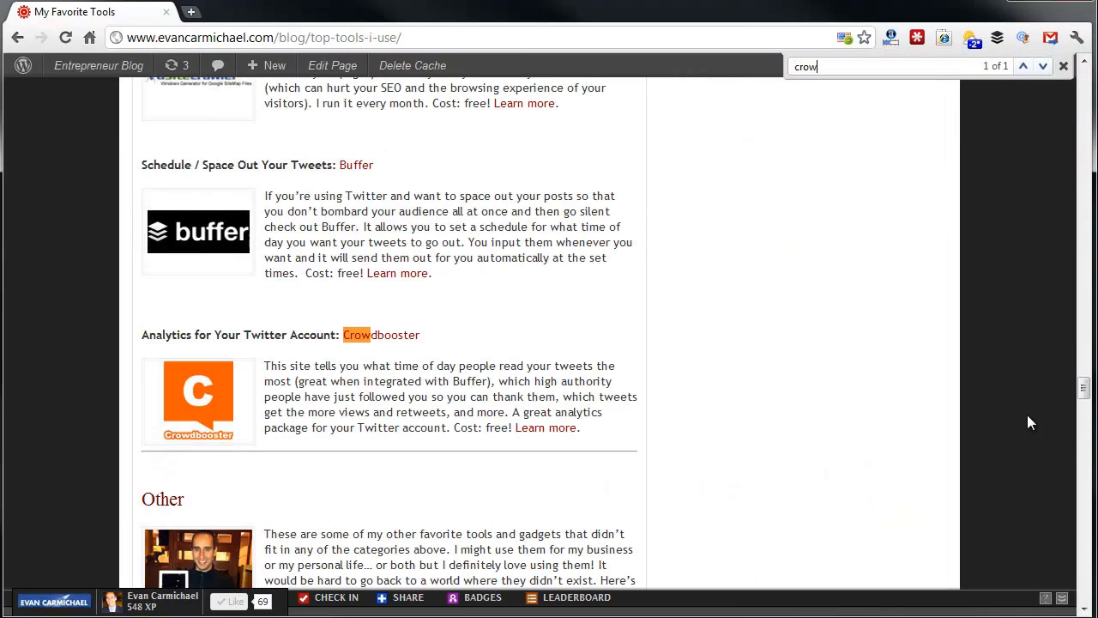
{"action": "left_click", "coordinate": [381, 334]}
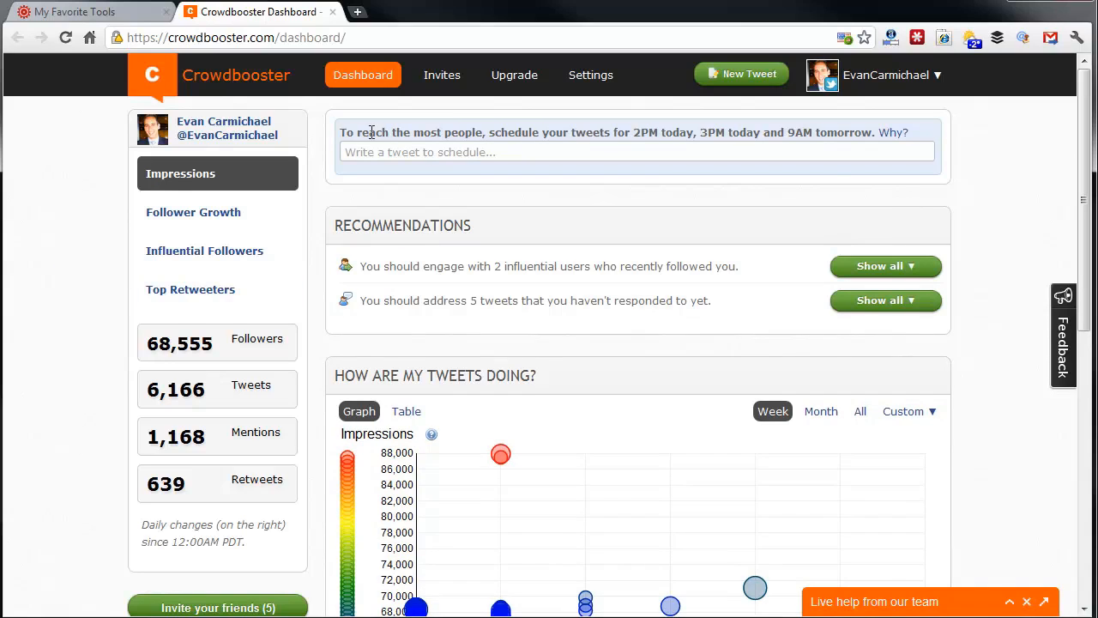
{"action": "mouse_move", "coordinate": [529, 127]}
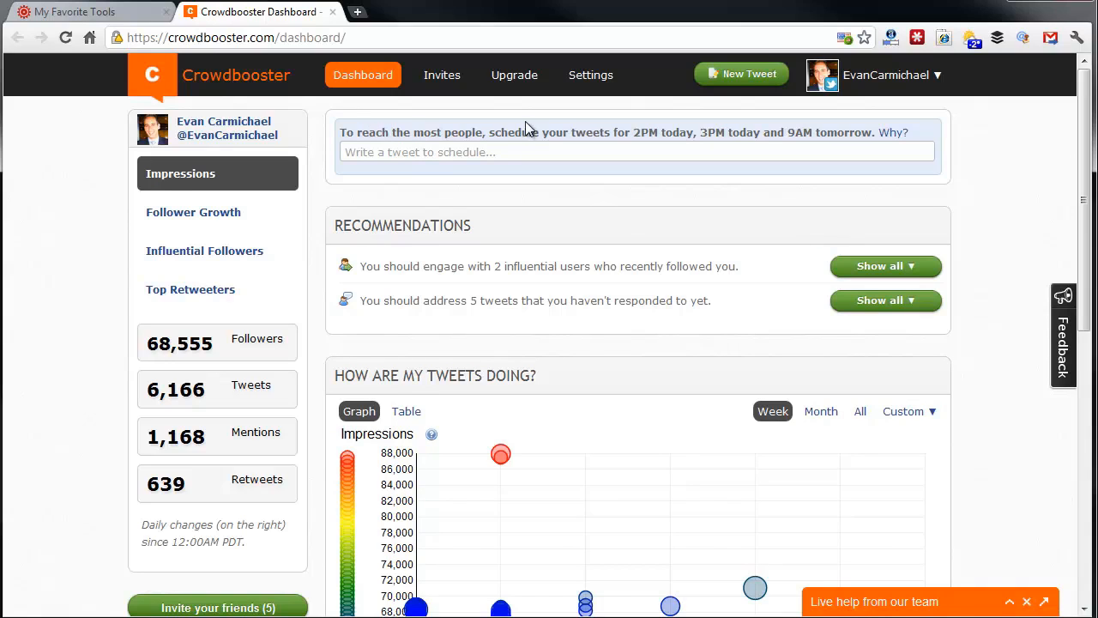
{"action": "mouse_move", "coordinate": [810, 139]}
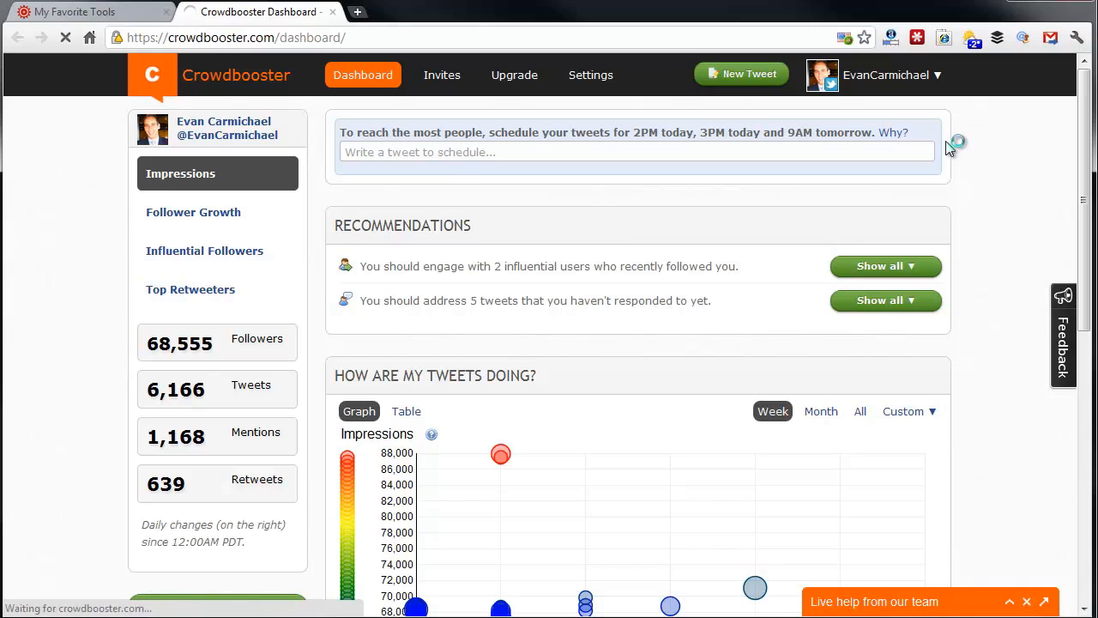
{"action": "mouse_move", "coordinate": [951, 180]}
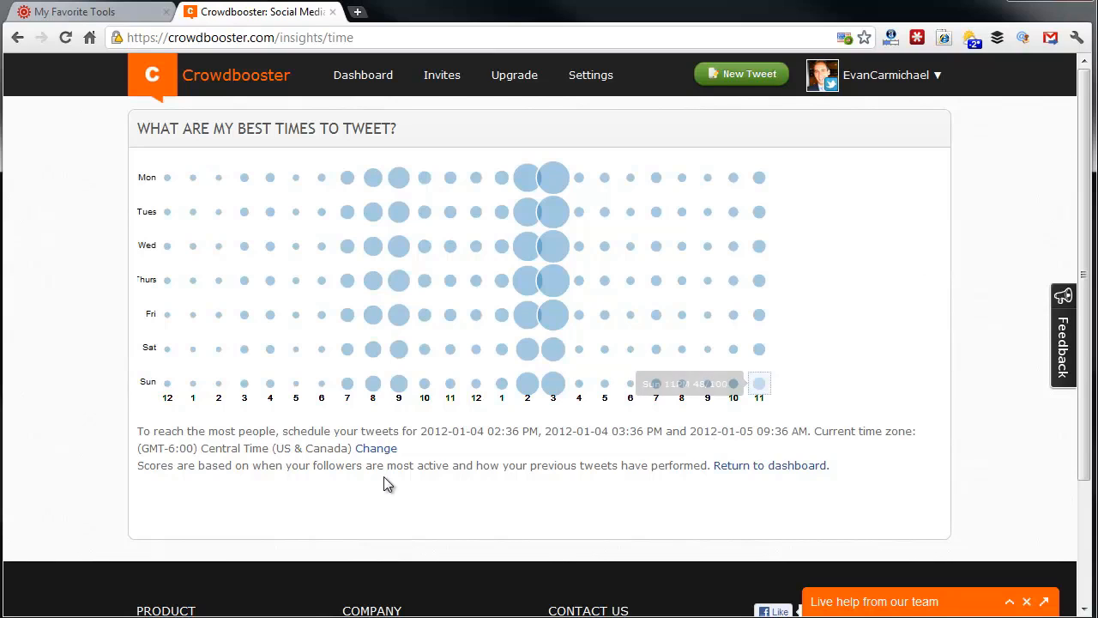
{"action": "mouse_move", "coordinate": [295, 443]}
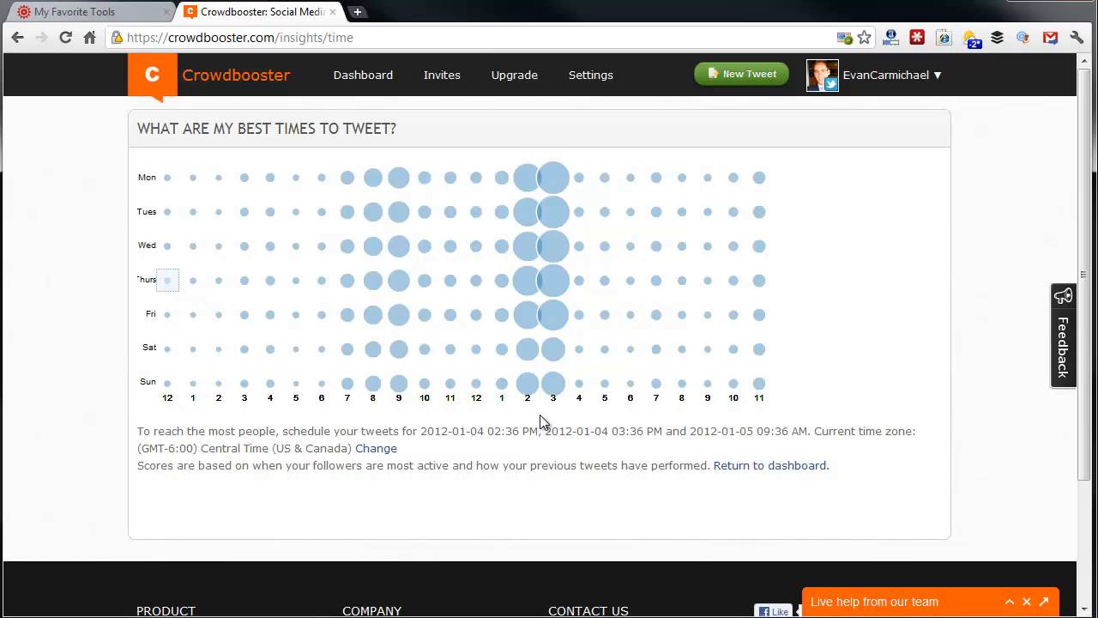
{"action": "mouse_move", "coordinate": [558, 422]}
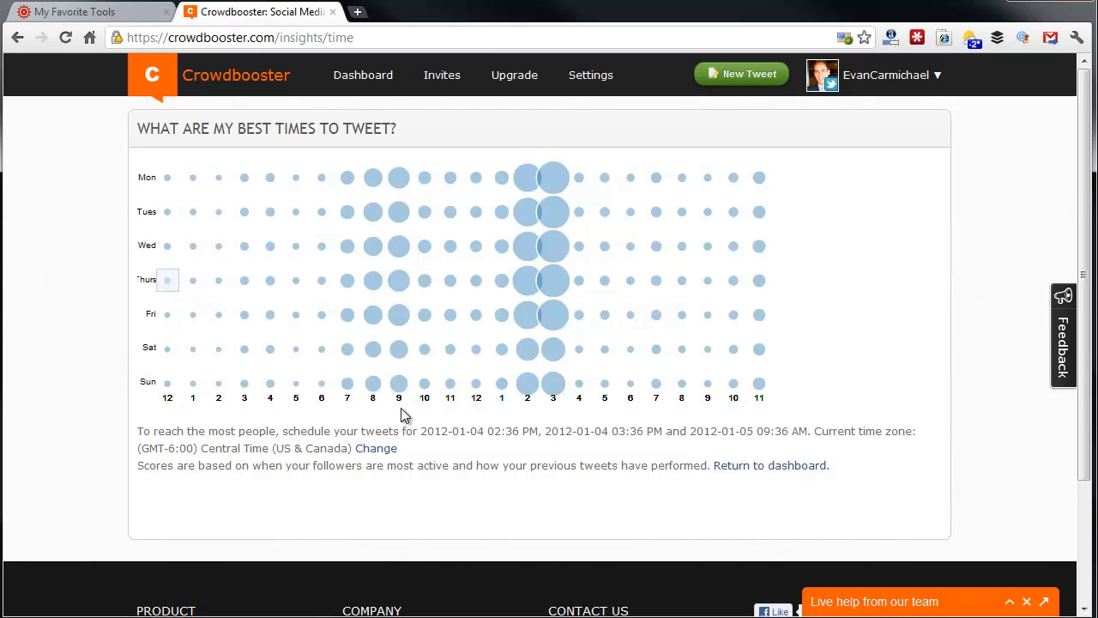
{"action": "mouse_move", "coordinate": [762, 436]}
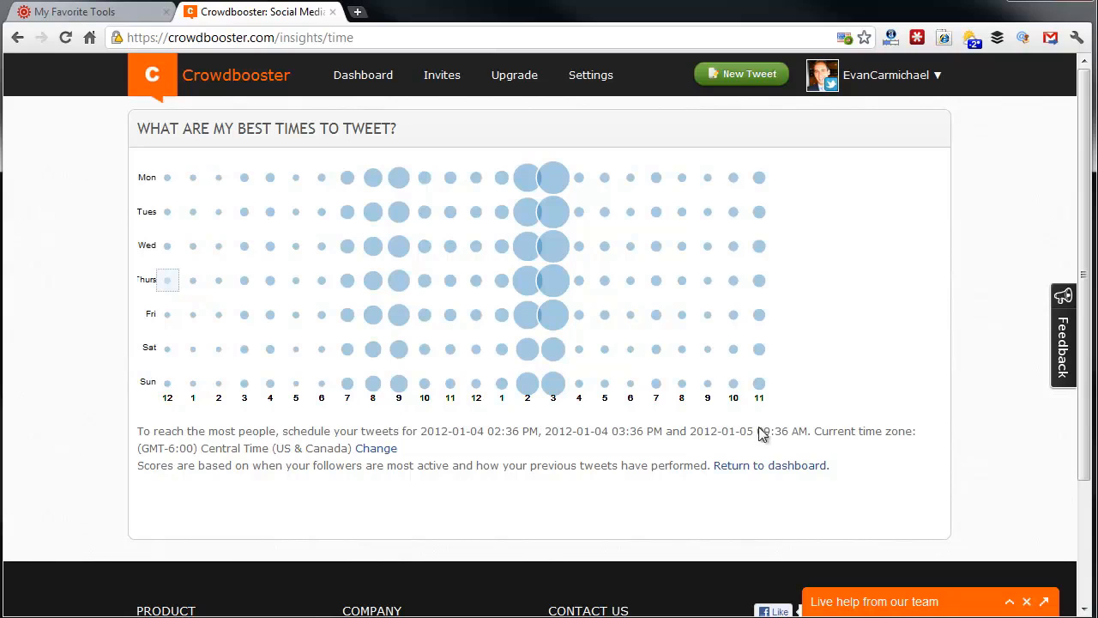
{"action": "mouse_move", "coordinate": [719, 431]}
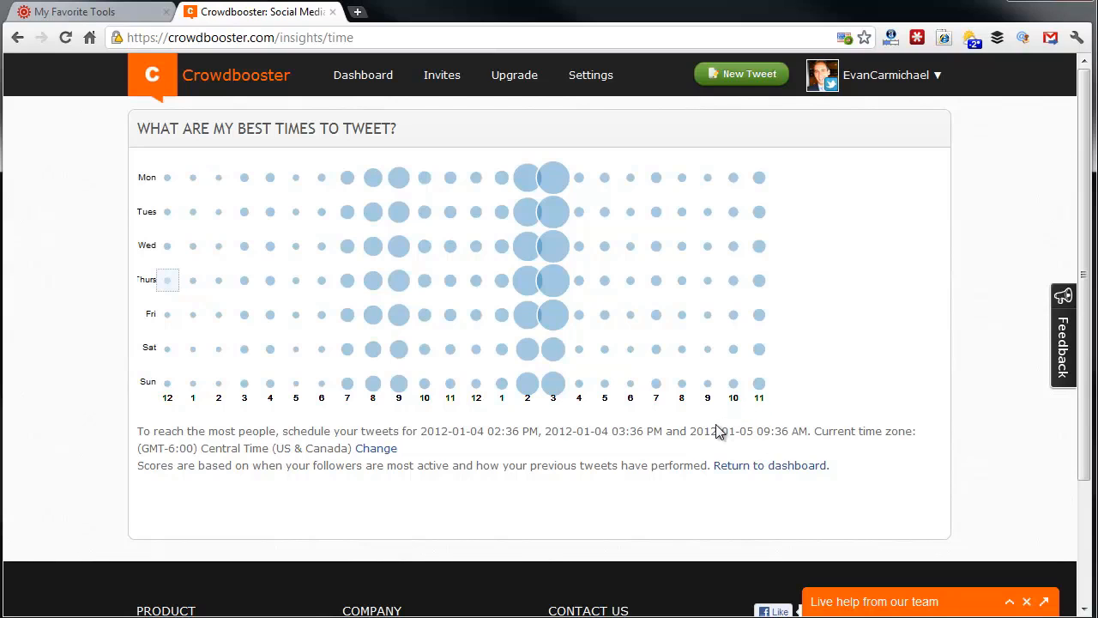
{"action": "mouse_move", "coordinate": [771, 412]}
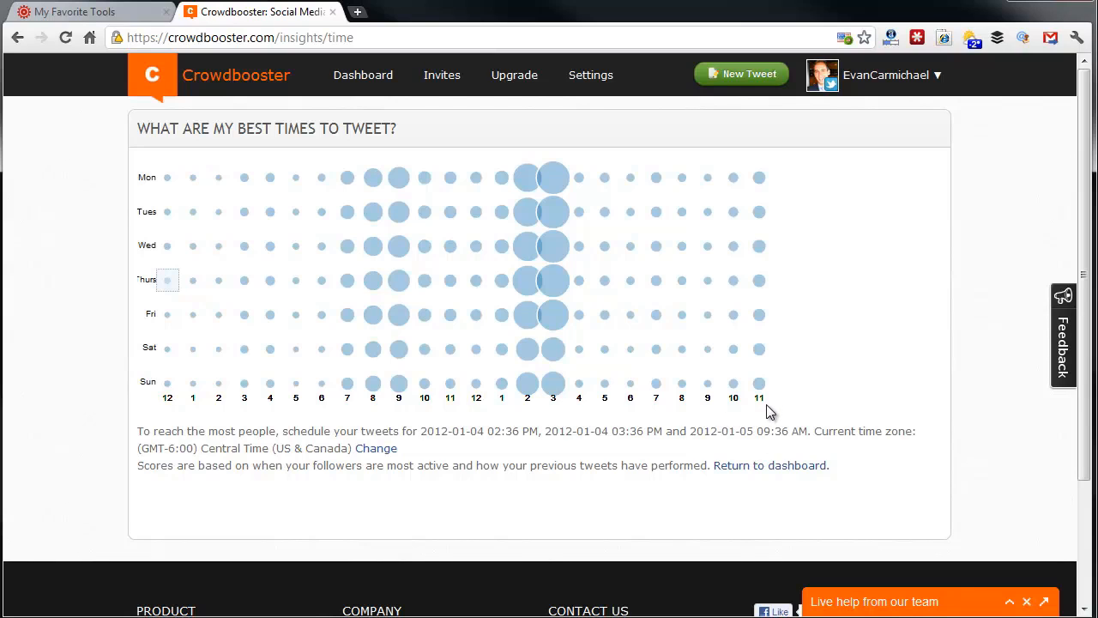
{"action": "mouse_move", "coordinate": [765, 428]}
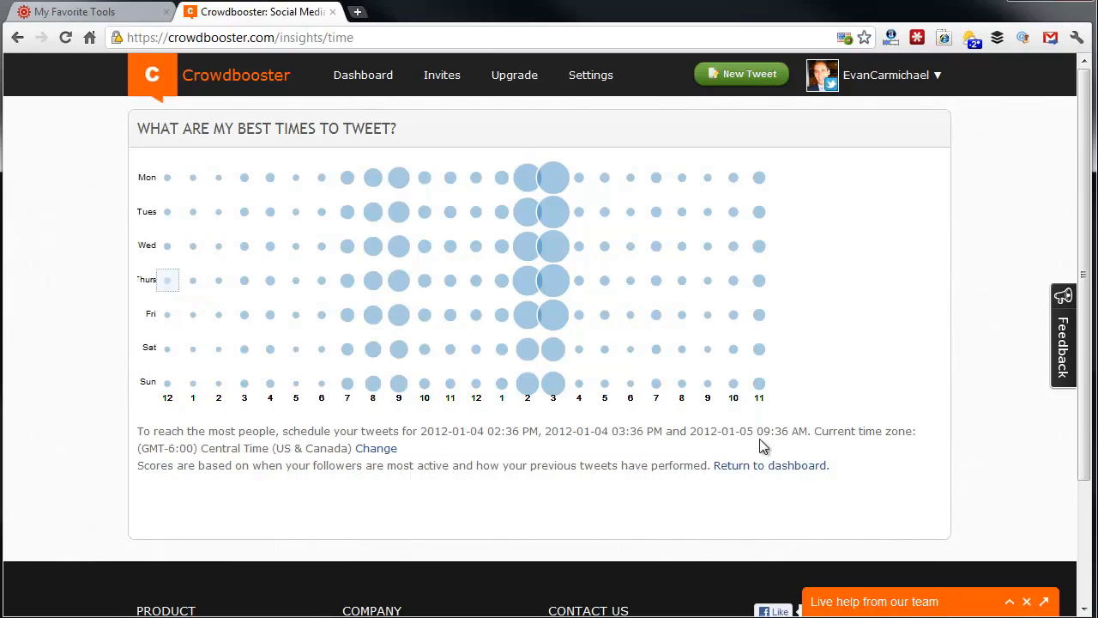
{"action": "mouse_move", "coordinate": [529, 414]}
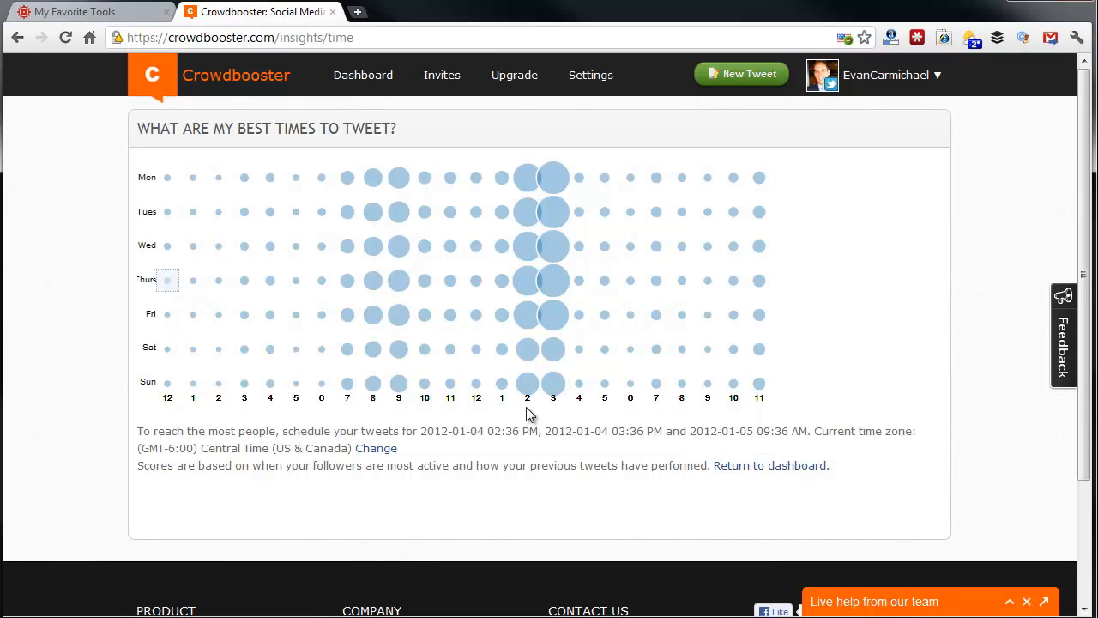
{"action": "mouse_move", "coordinate": [557, 429]}
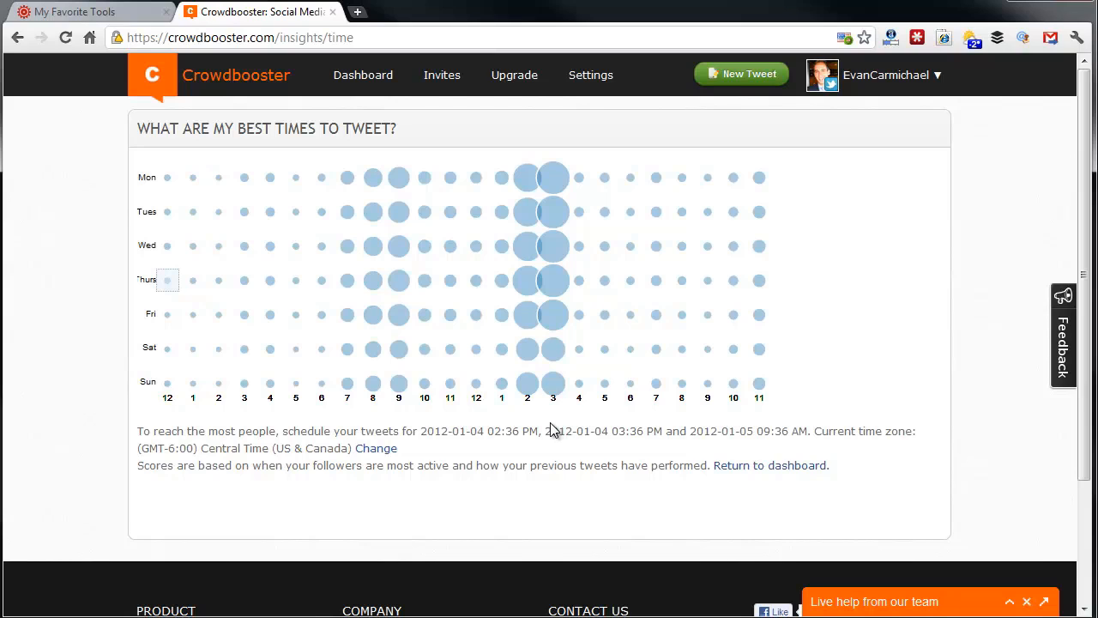
{"action": "mouse_move", "coordinate": [412, 413]}
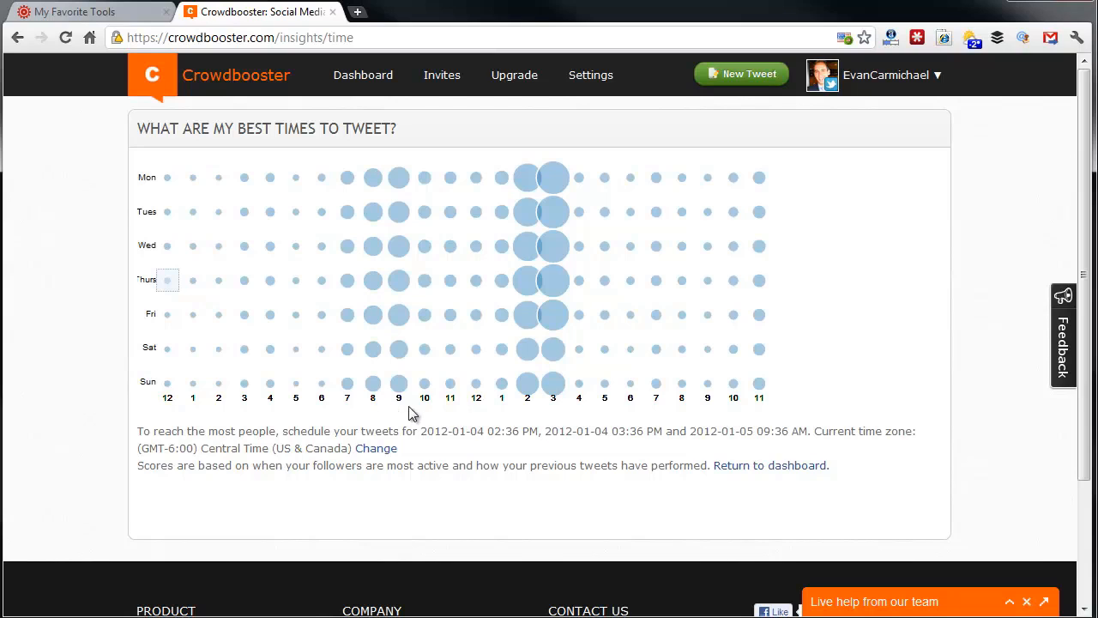
{"action": "mouse_move", "coordinate": [767, 407]}
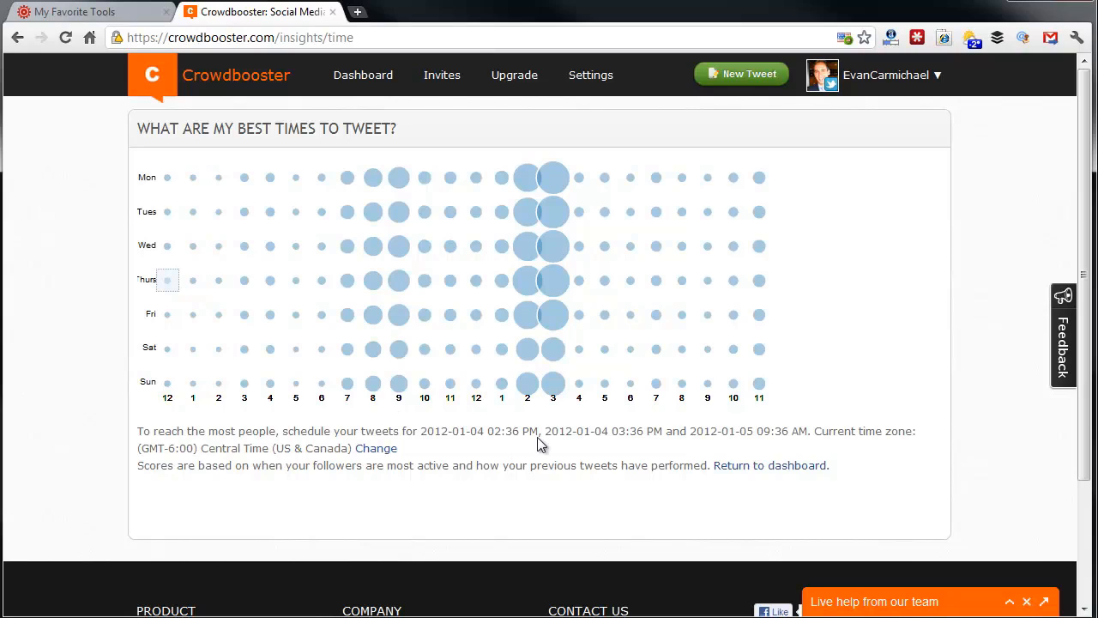
{"action": "mouse_move", "coordinate": [494, 431]}
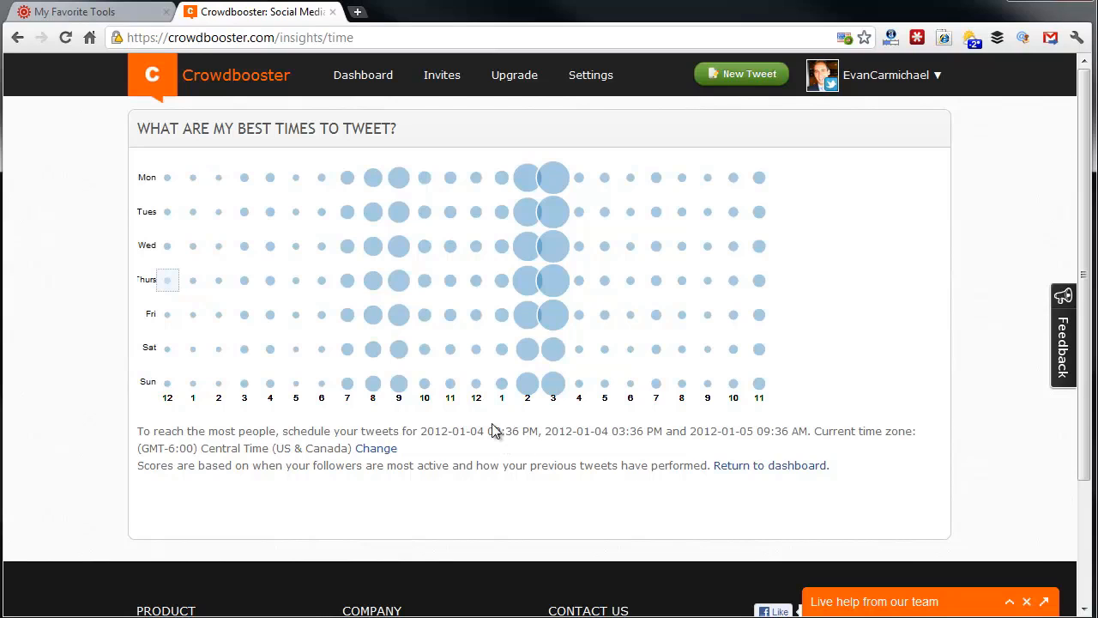
{"action": "left_click", "coordinate": [362, 75]}
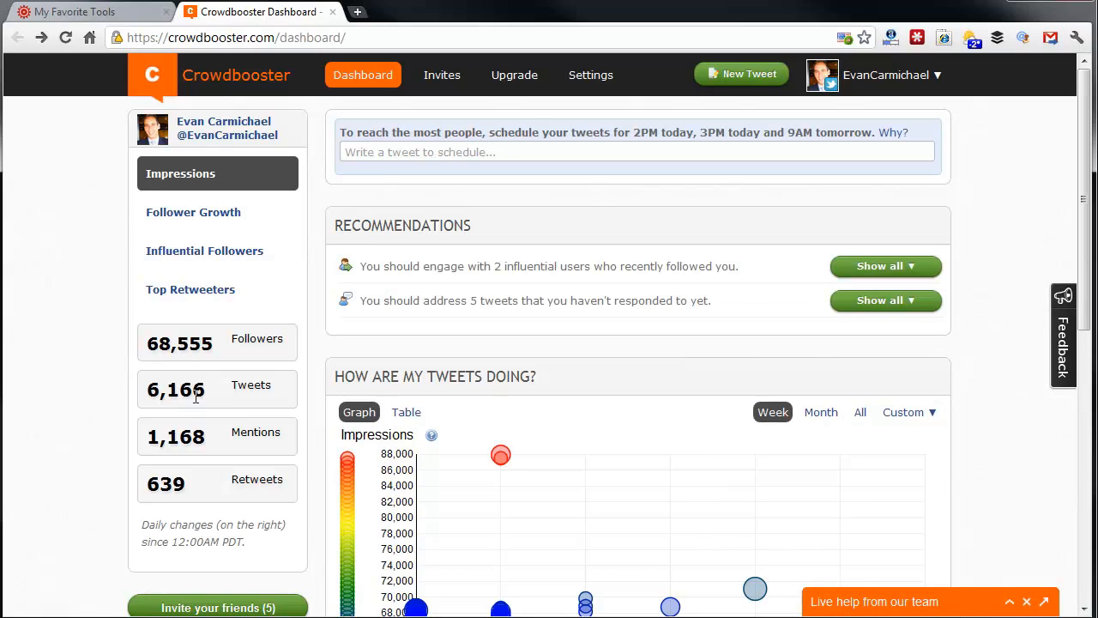
{"action": "mouse_move", "coordinate": [158, 388]}
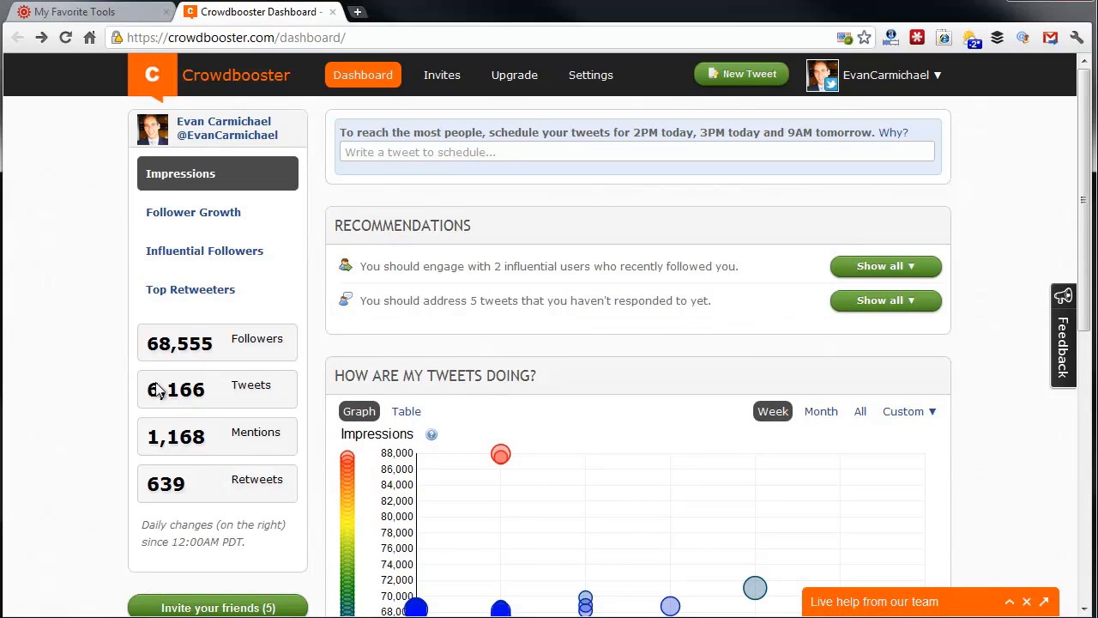
{"action": "scroll", "scroll_direction": "down", "scroll_amount": 3}
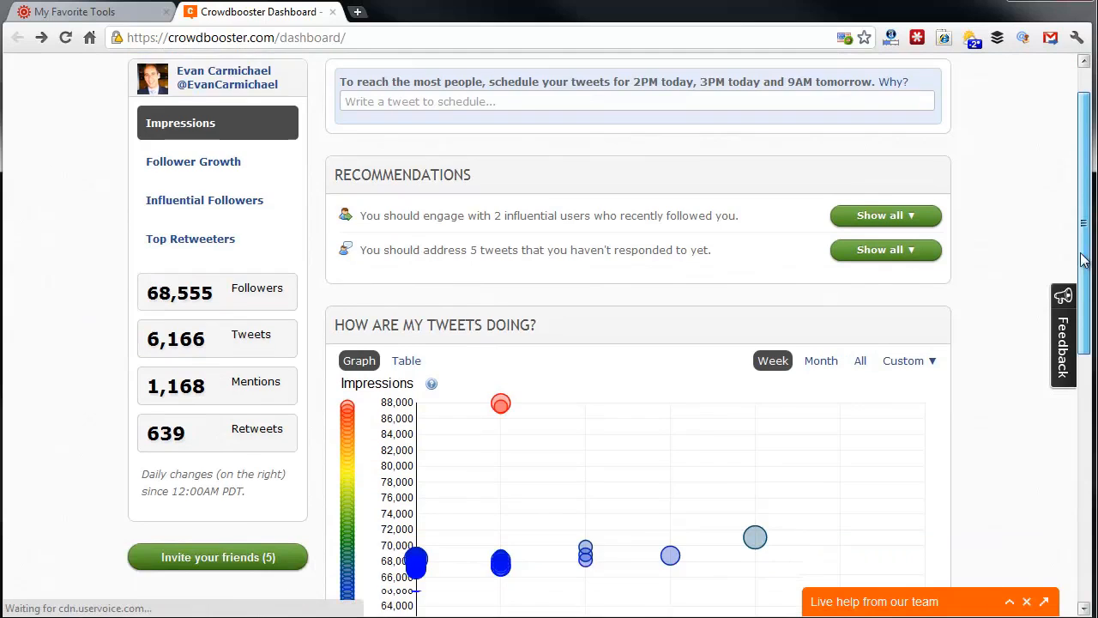
{"action": "scroll", "scroll_direction": "down", "scroll_amount": 3}
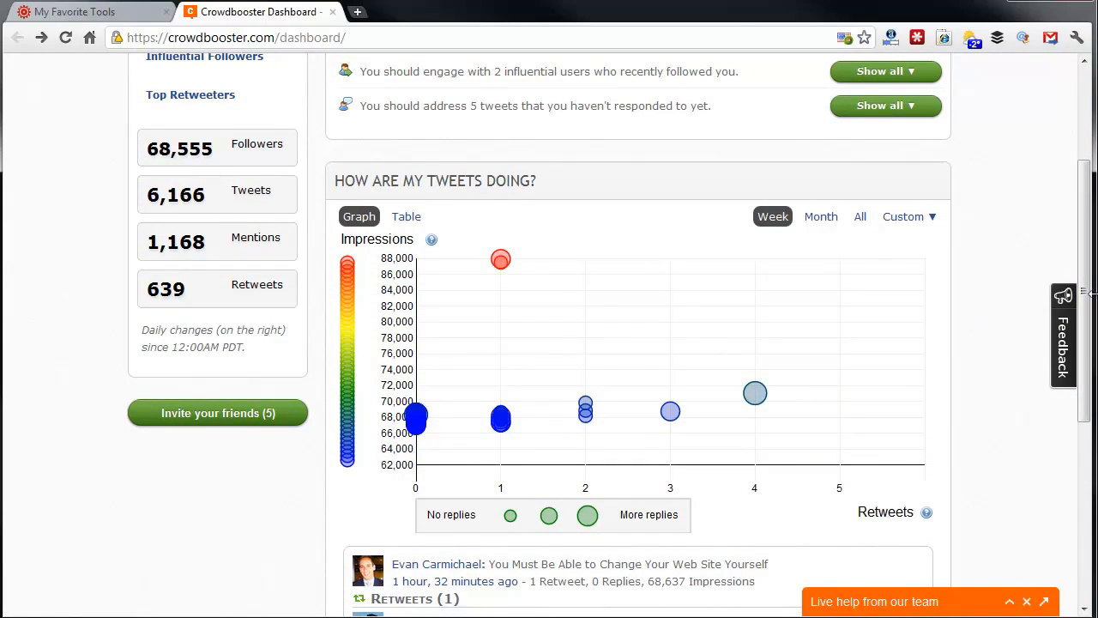
{"action": "mouse_move", "coordinate": [872, 302]}
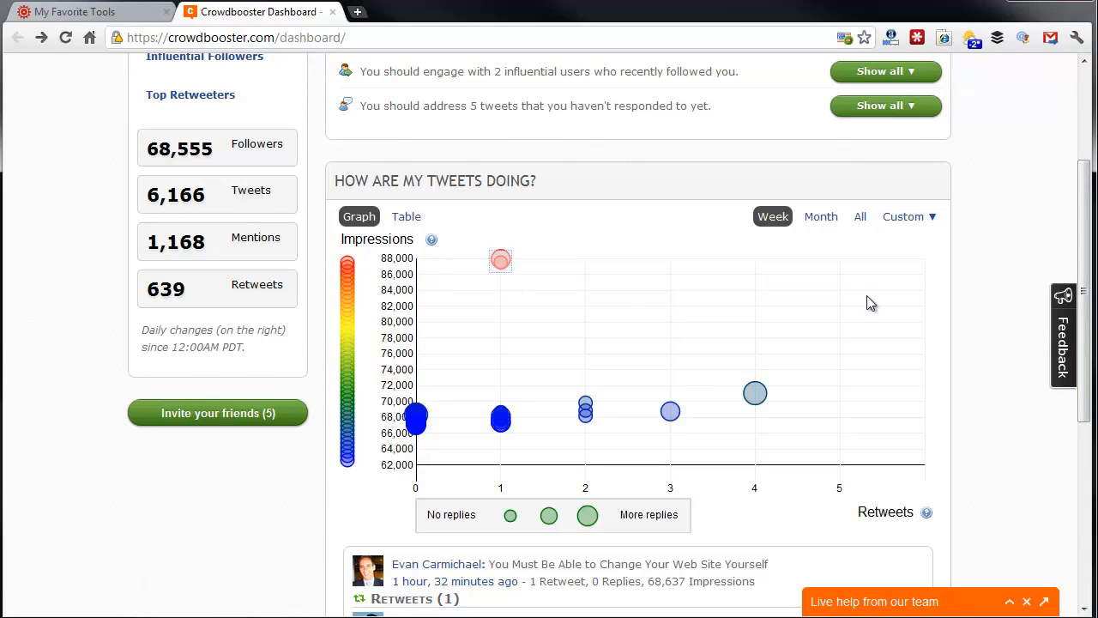
{"action": "mouse_move", "coordinate": [821, 216]}
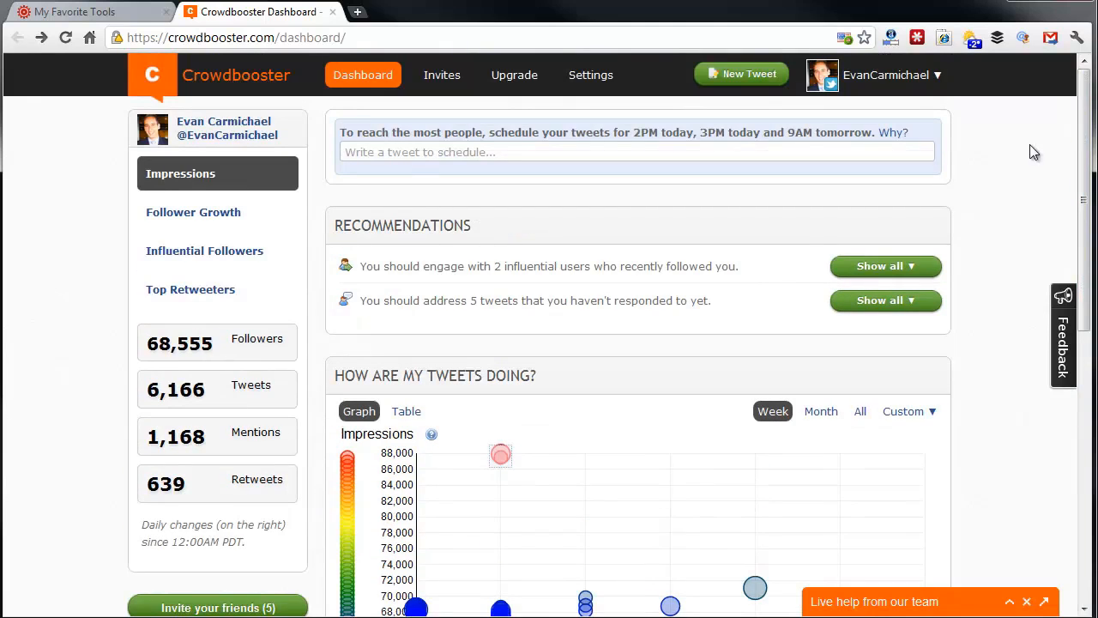
{"action": "mouse_move", "coordinate": [549, 398]}
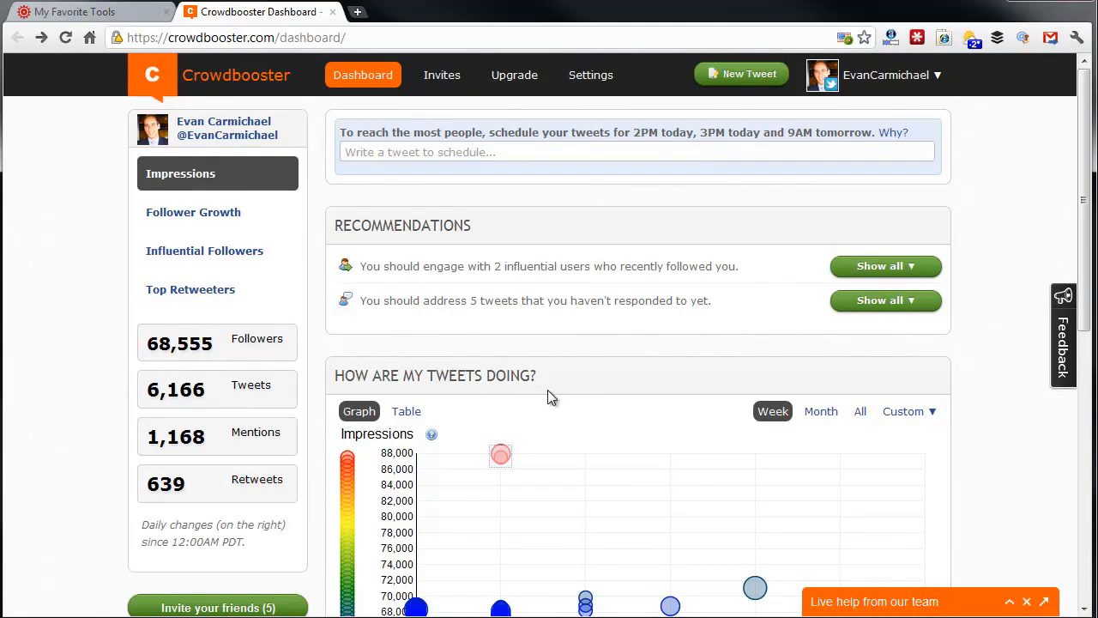
{"action": "mouse_move", "coordinate": [556, 382]}
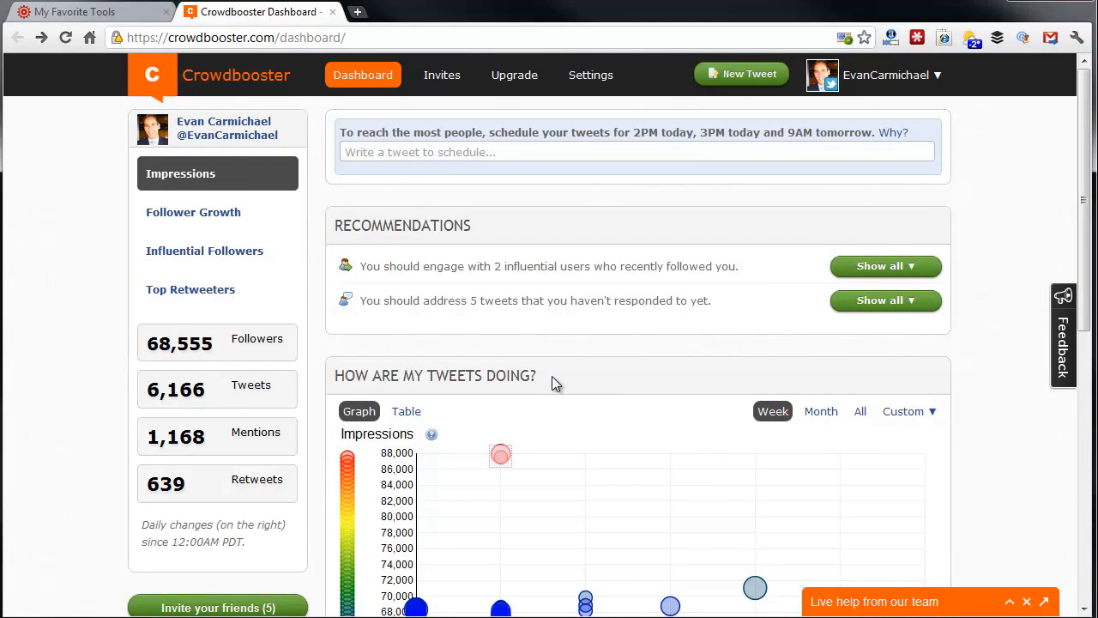
{"action": "mouse_move", "coordinate": [610, 369]}
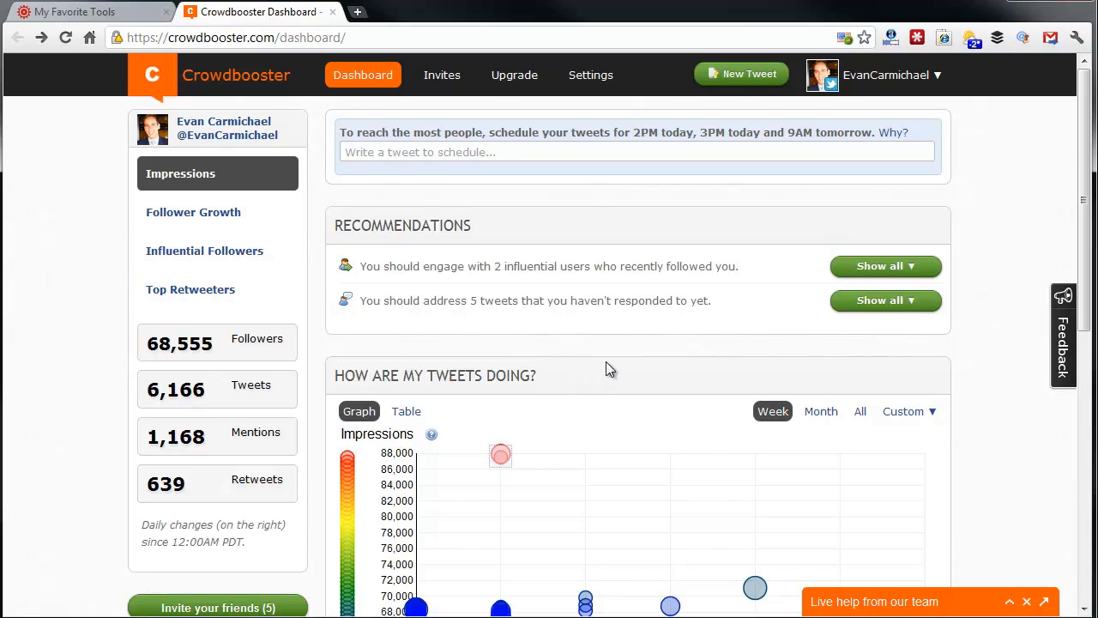
{"action": "mouse_move", "coordinate": [433, 312]}
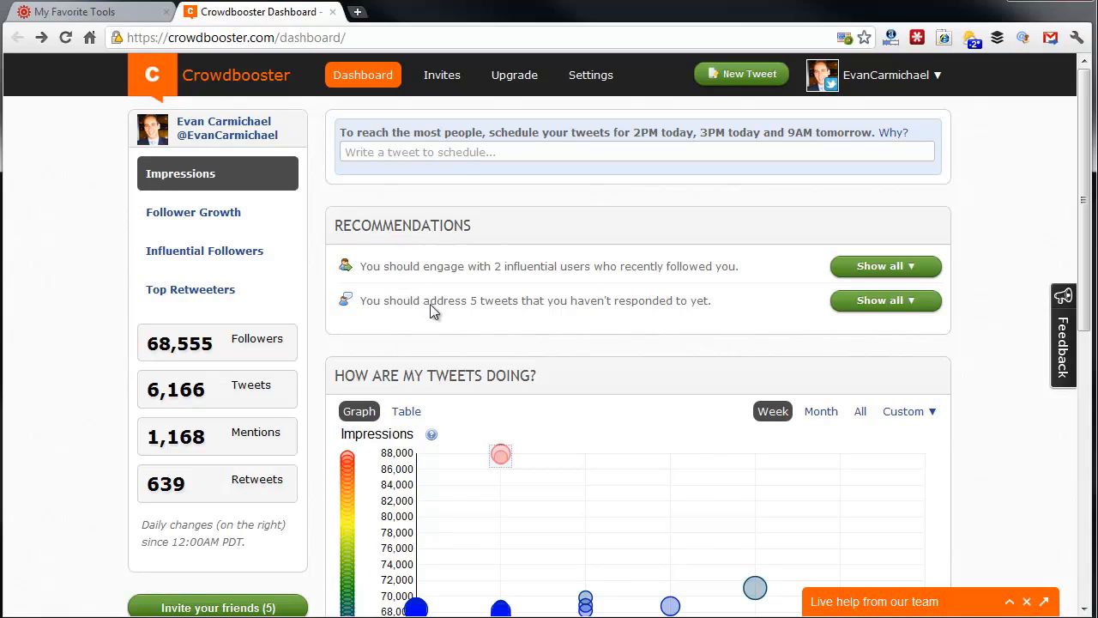
{"action": "mouse_move", "coordinate": [652, 324]}
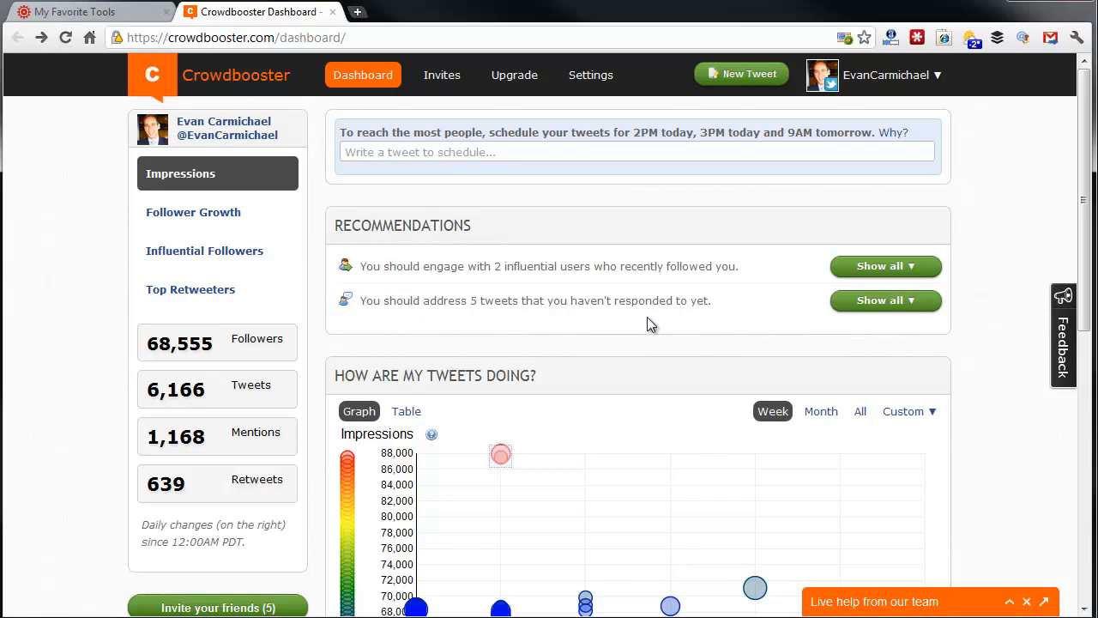
{"action": "mouse_move", "coordinate": [461, 264]}
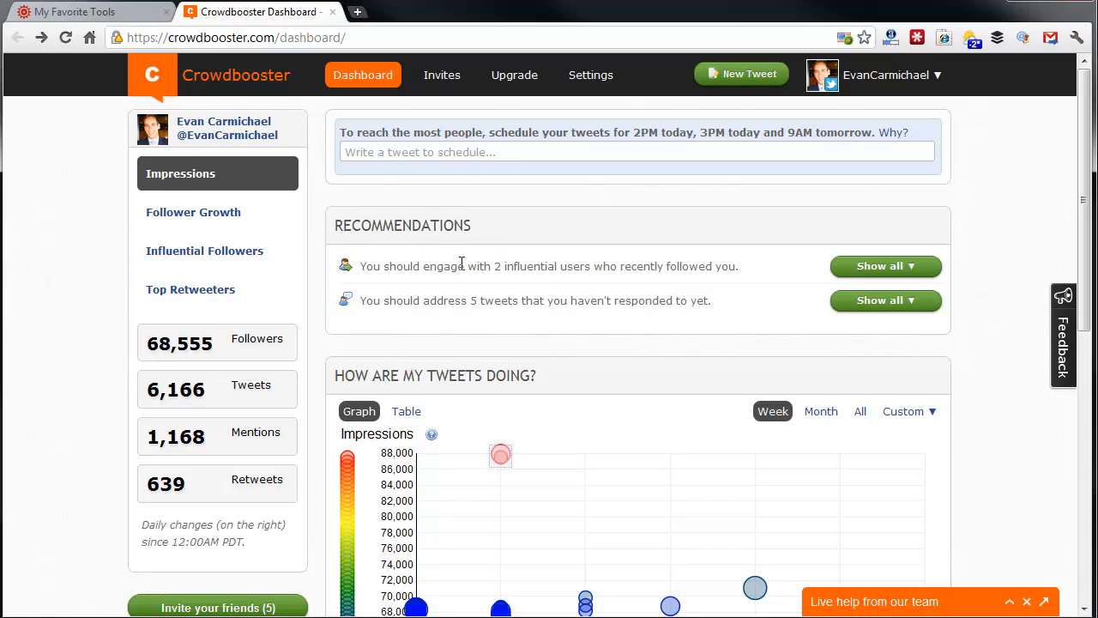
{"action": "mouse_move", "coordinate": [422, 264]}
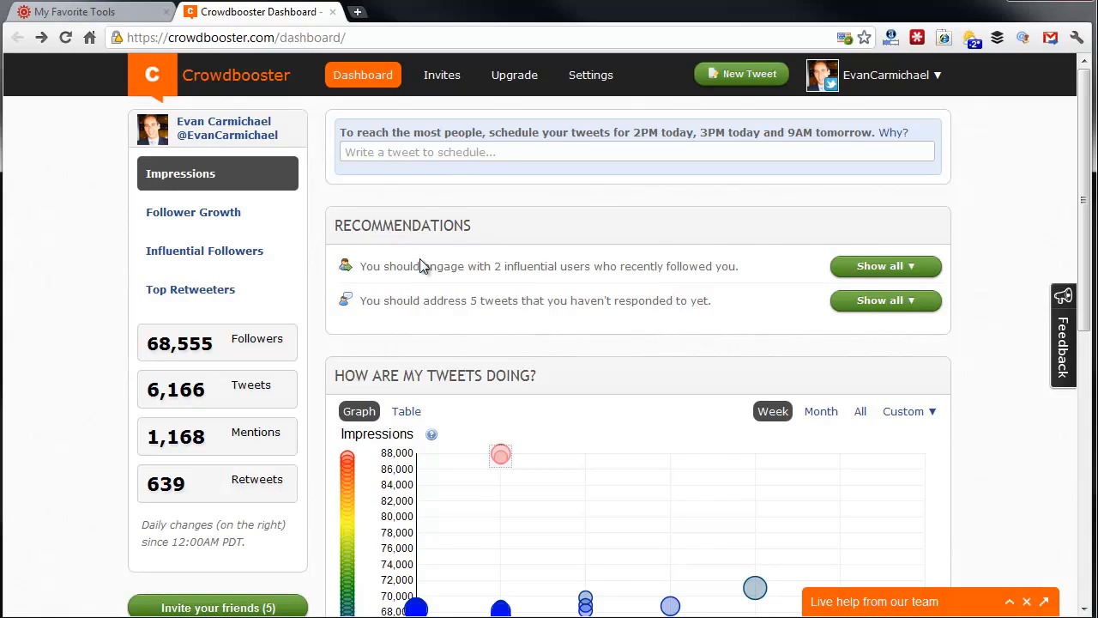
{"action": "mouse_move", "coordinate": [487, 267]}
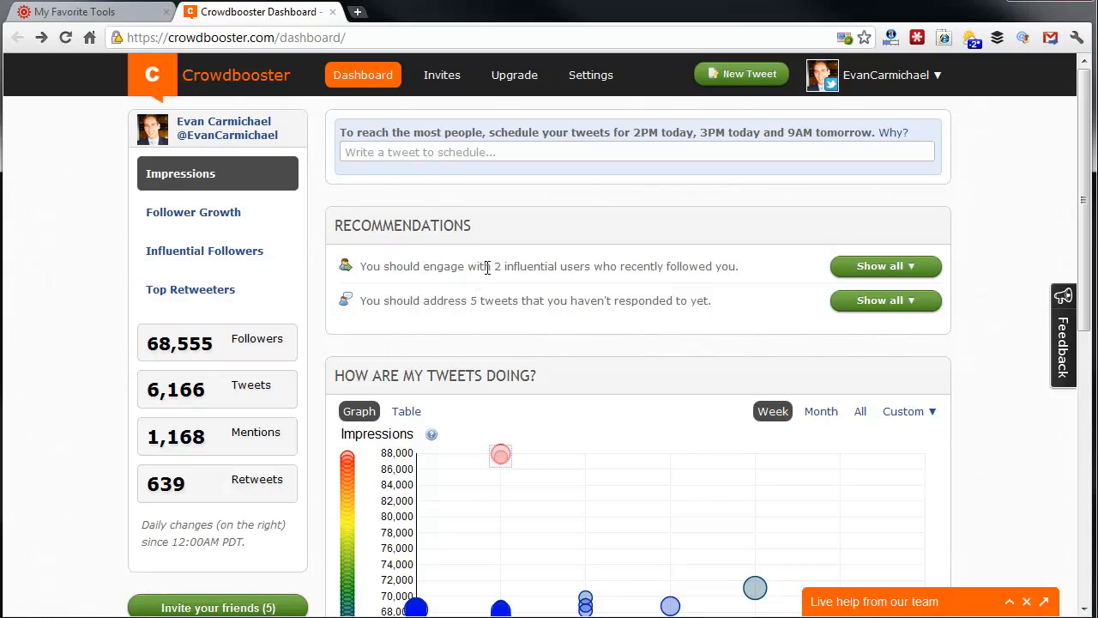
{"action": "mouse_move", "coordinate": [597, 264]}
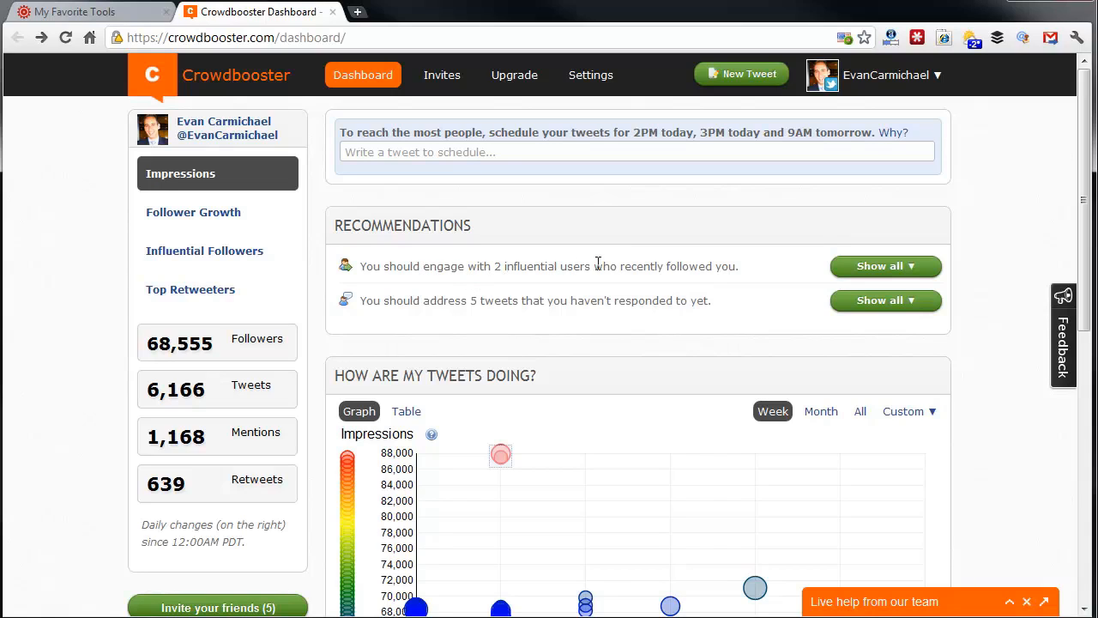
{"action": "mouse_move", "coordinate": [717, 272]}
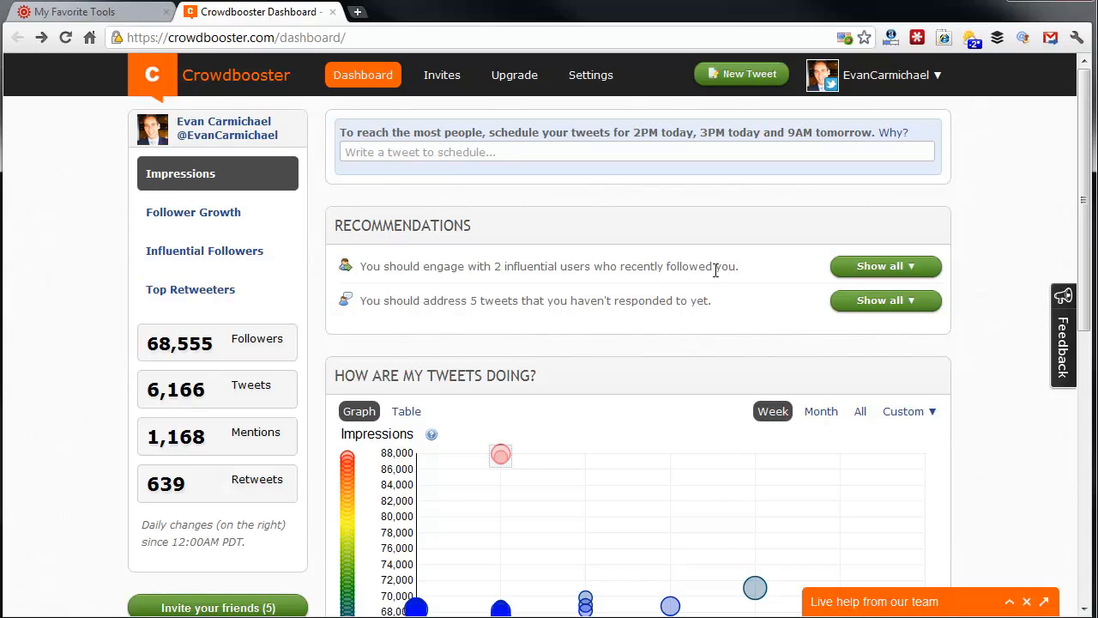
Step: Show all influential users who recently followed, with their mention and follow actions
{"action": "left_click", "coordinate": [885, 264]}
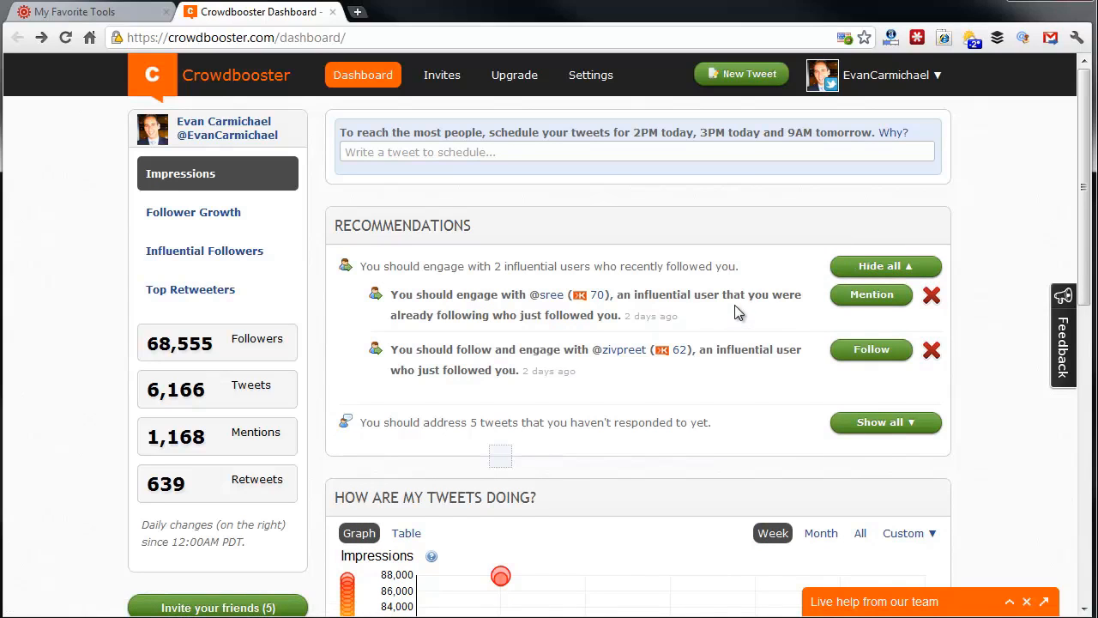
{"action": "mouse_move", "coordinate": [734, 300]}
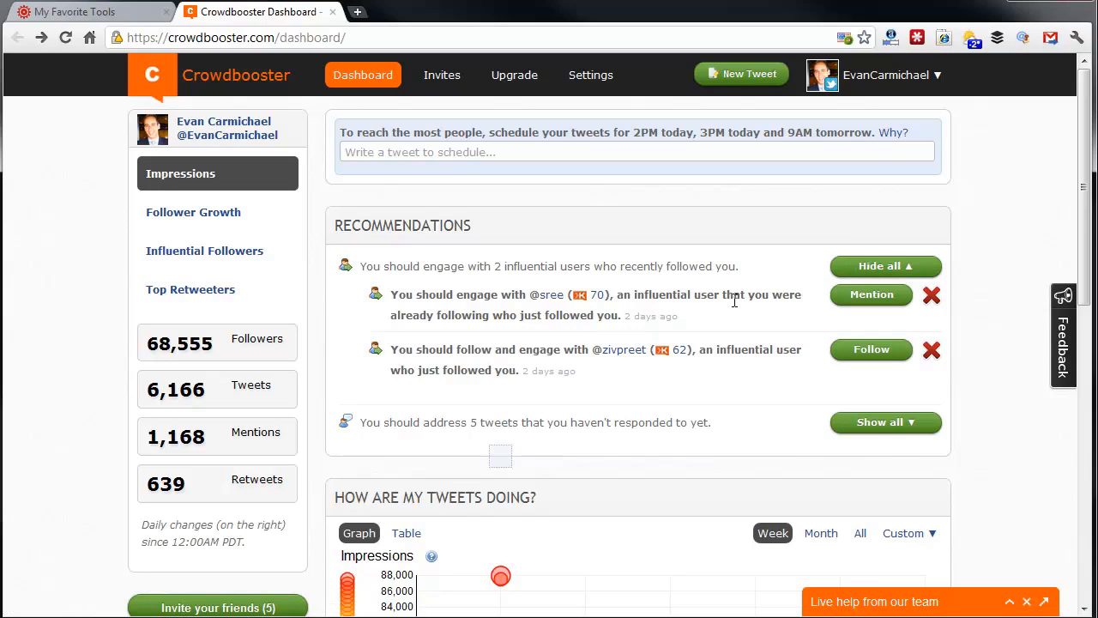
{"action": "mouse_move", "coordinate": [728, 289]}
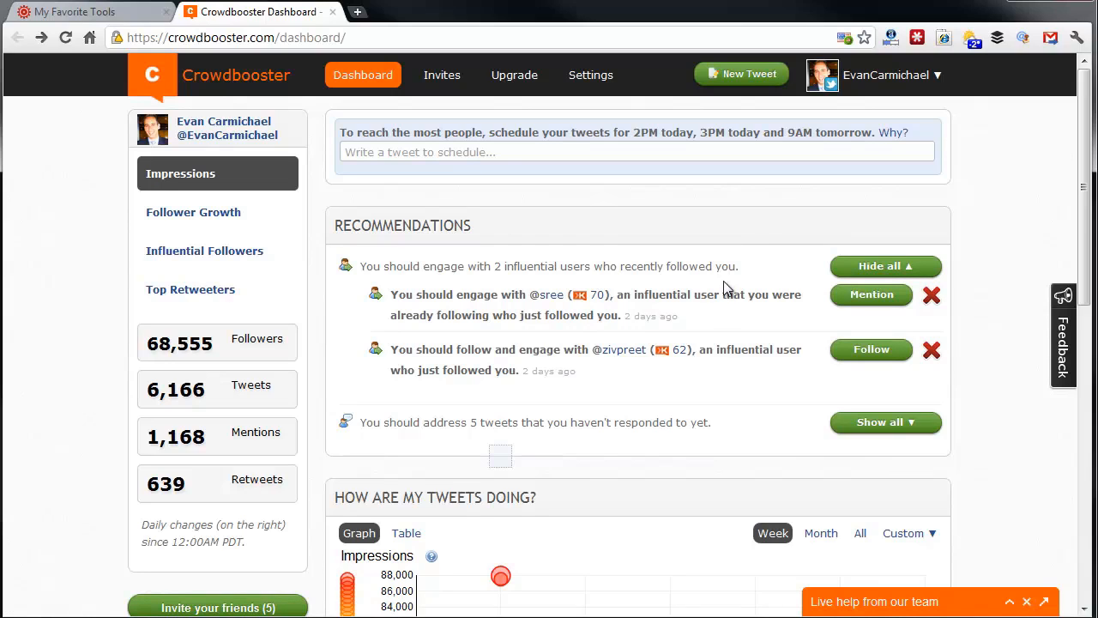
{"action": "mouse_move", "coordinate": [662, 295]}
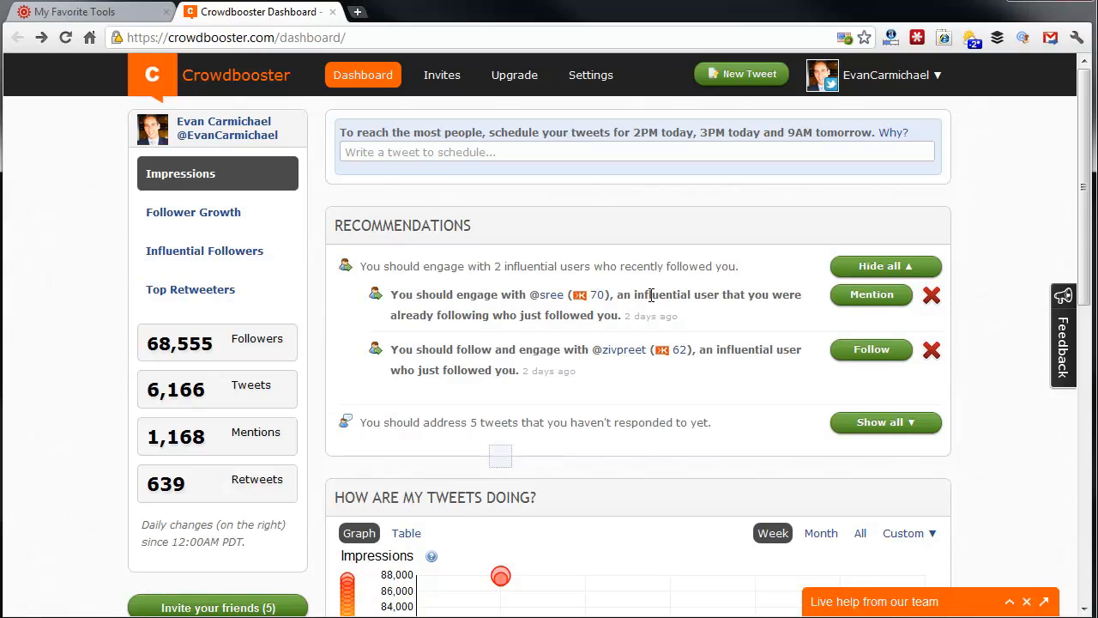
{"action": "mouse_move", "coordinate": [745, 336]}
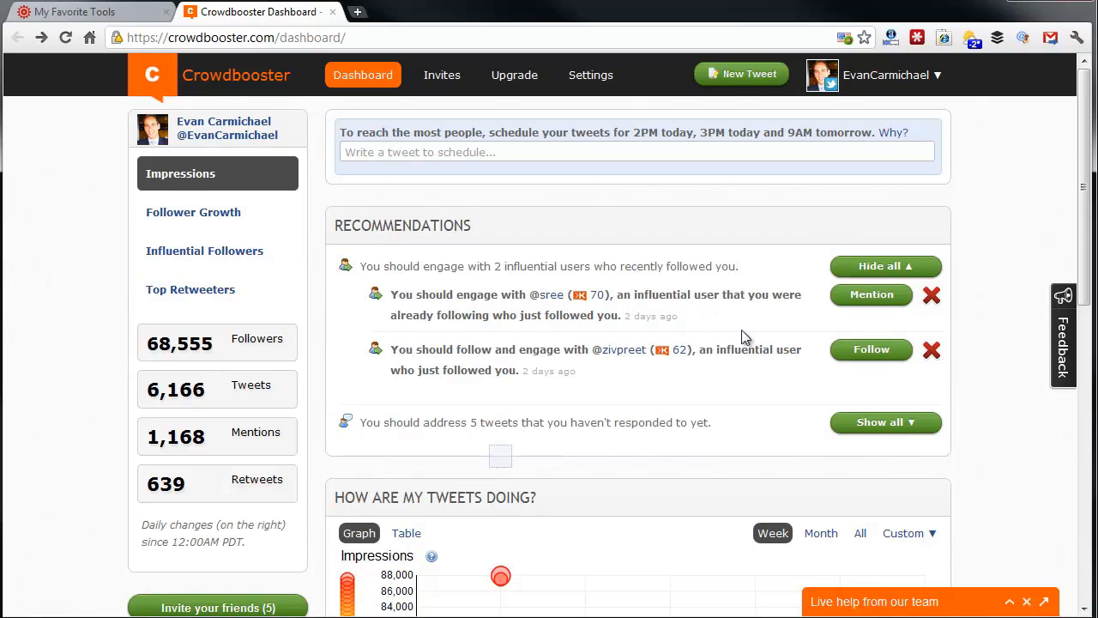
{"action": "mouse_move", "coordinate": [755, 295]}
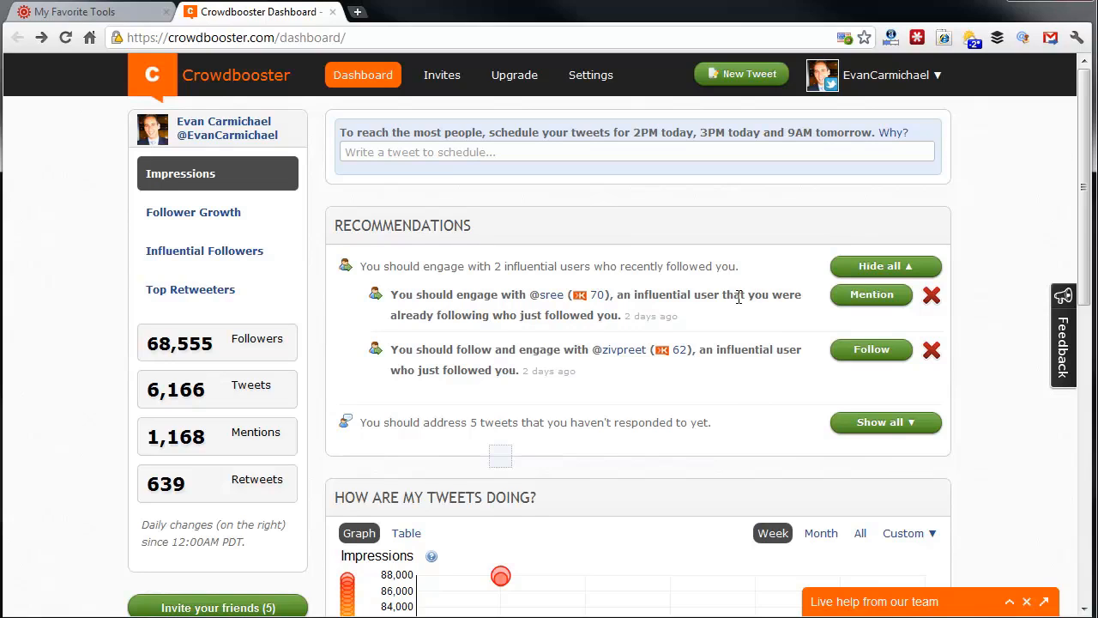
{"action": "mouse_move", "coordinate": [837, 329]}
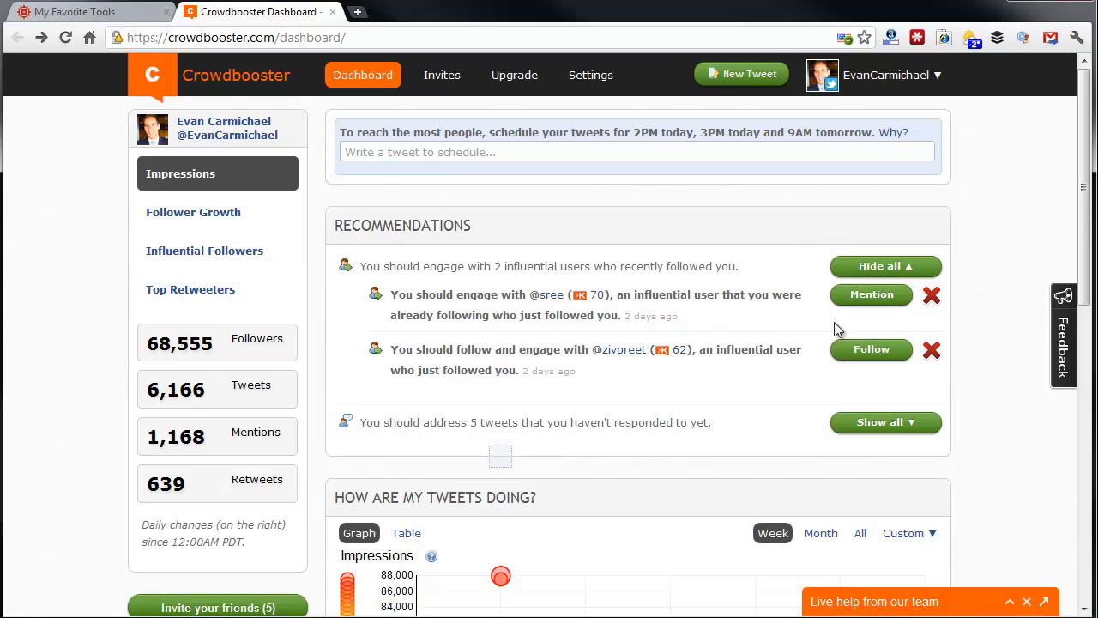
{"action": "mouse_move", "coordinate": [760, 327]}
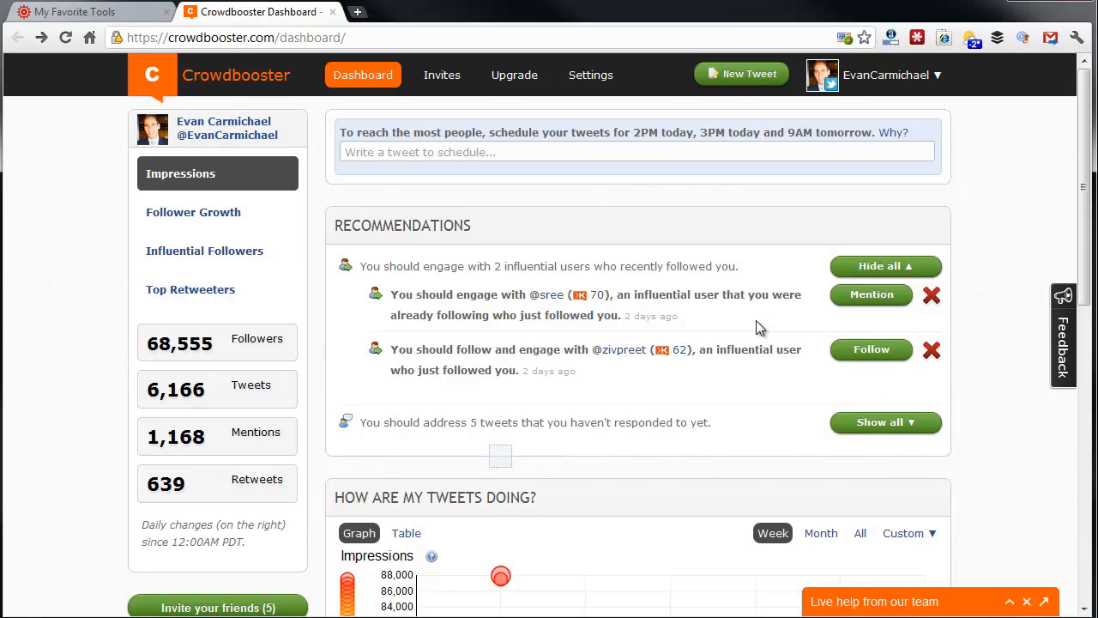
{"action": "mouse_move", "coordinate": [532, 329]}
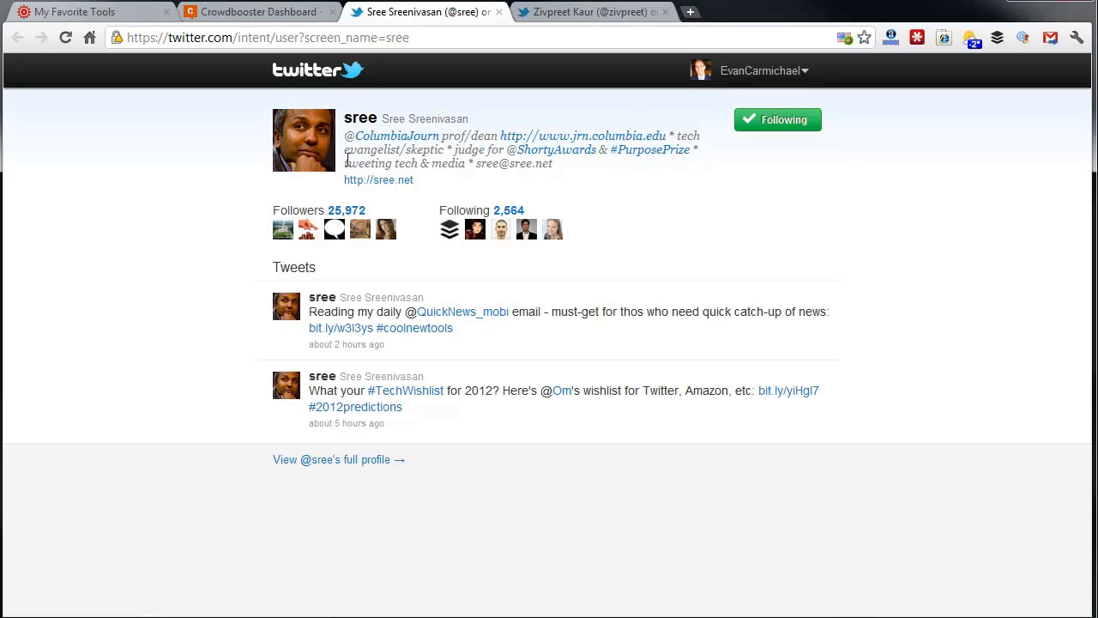
{"action": "mouse_move", "coordinate": [436, 161]}
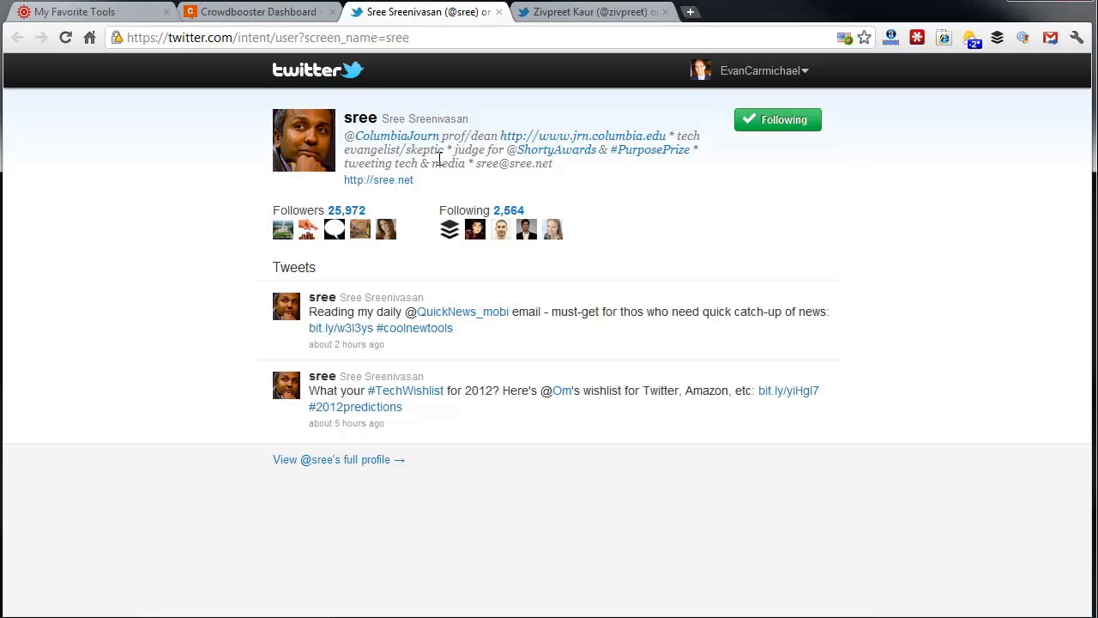
{"action": "left_click", "coordinate": [592, 12]}
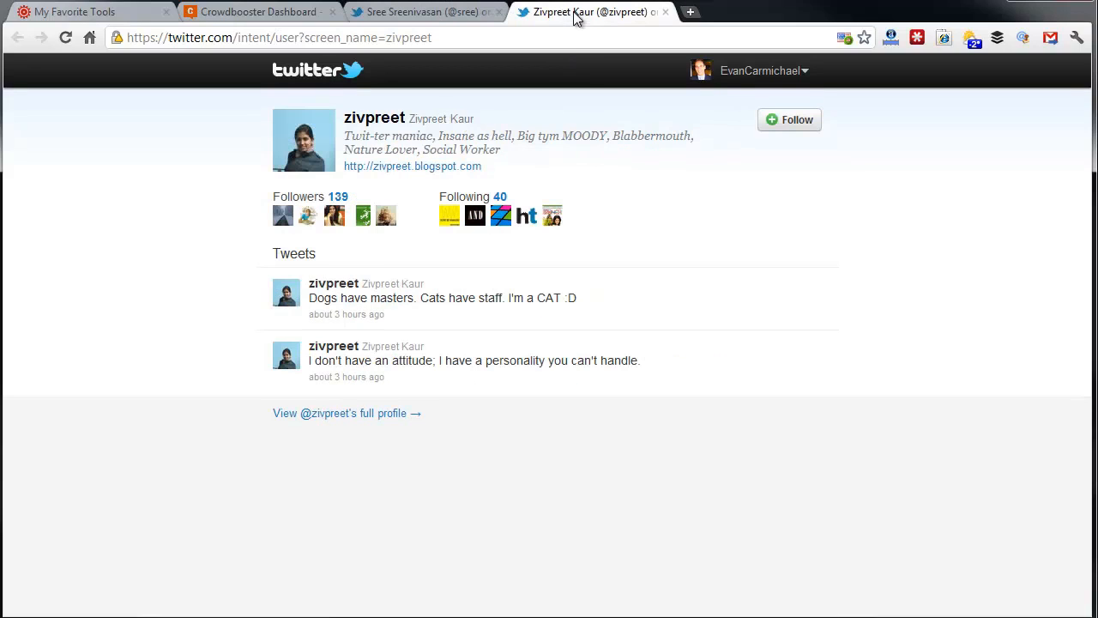
{"action": "mouse_move", "coordinate": [363, 153]}
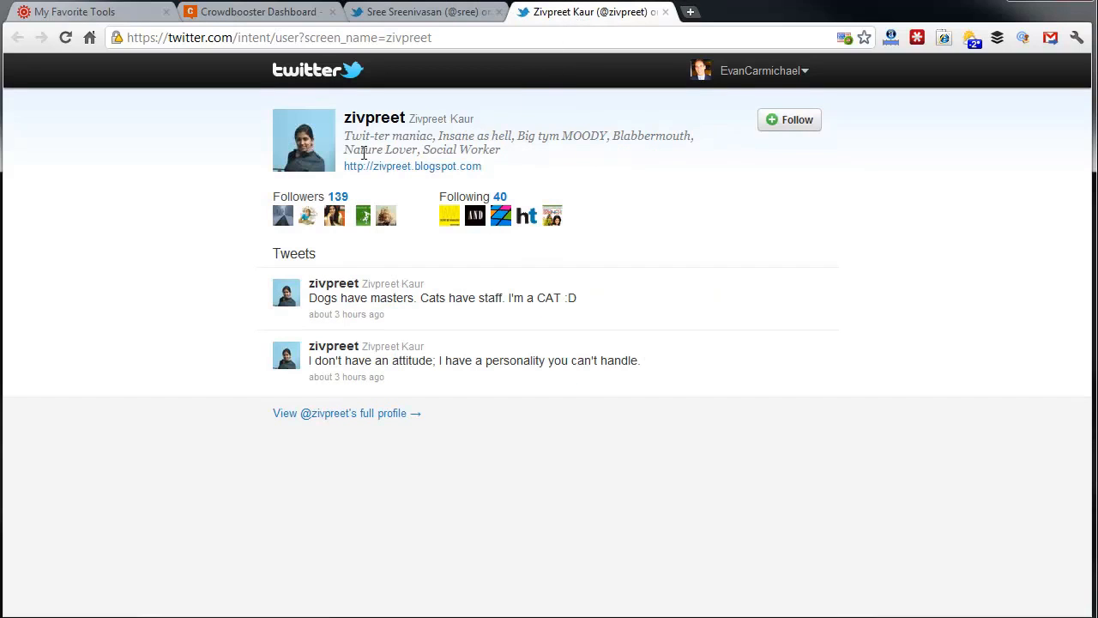
{"action": "mouse_move", "coordinate": [487, 153]}
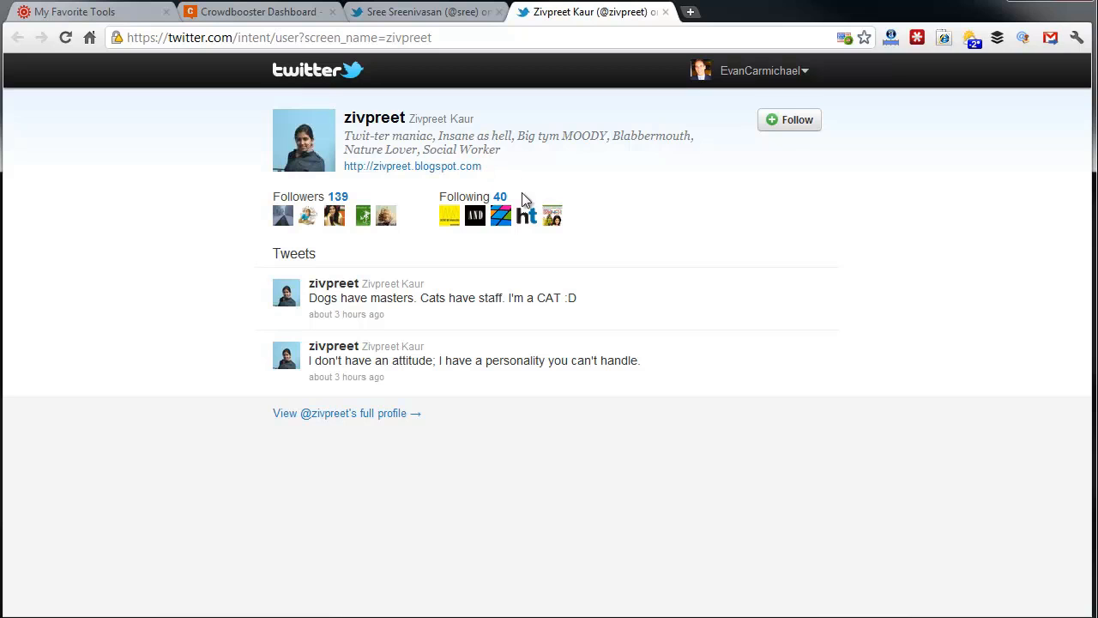
{"action": "mouse_move", "coordinate": [422, 12]}
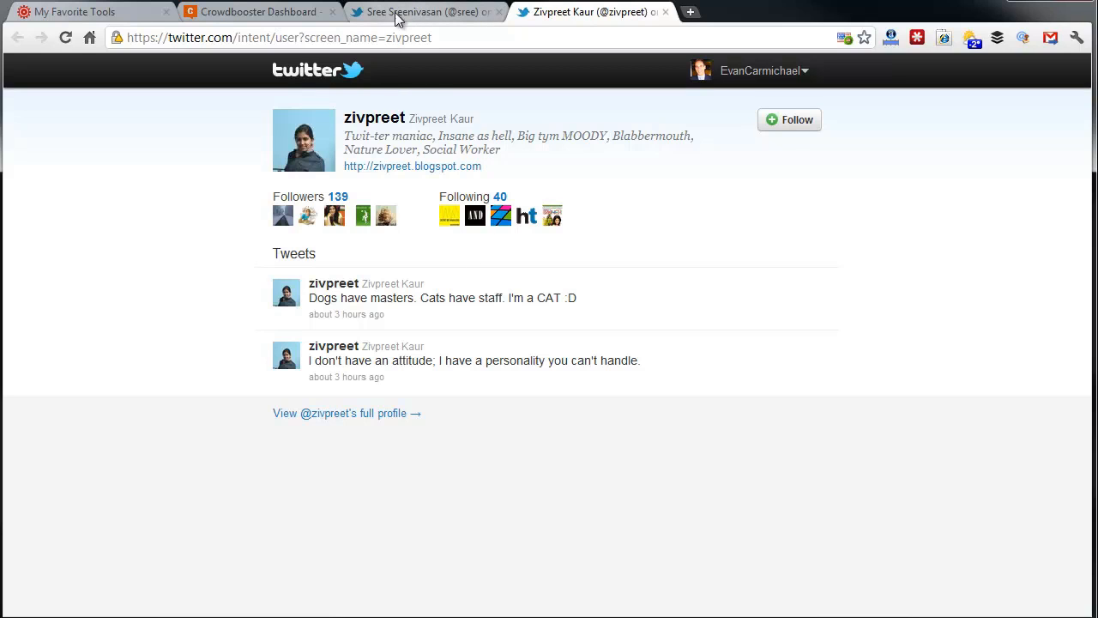
Step: Return to the Crowdbooster dashboard with its influential-follower recommendations
{"action": "left_click", "coordinate": [257, 12]}
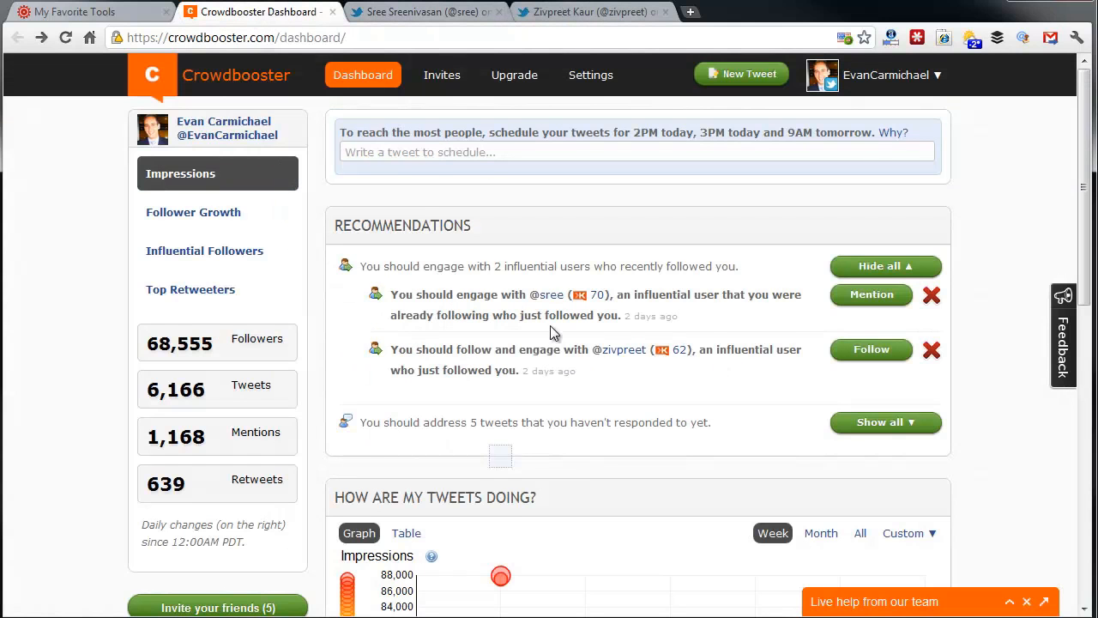
{"action": "mouse_move", "coordinate": [690, 362]}
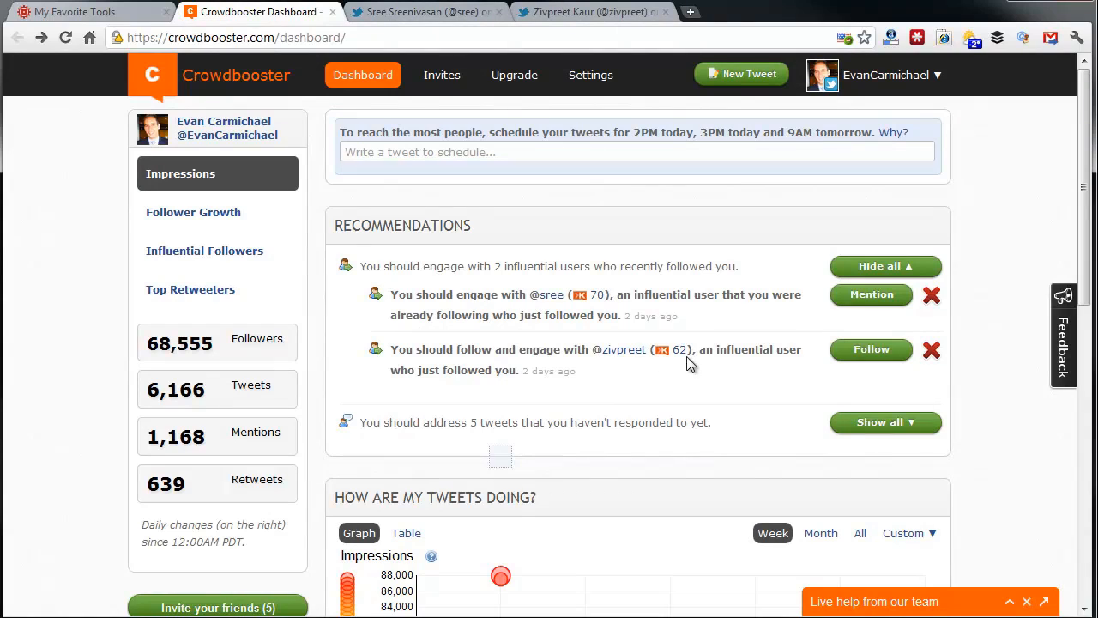
{"action": "mouse_move", "coordinate": [673, 381]}
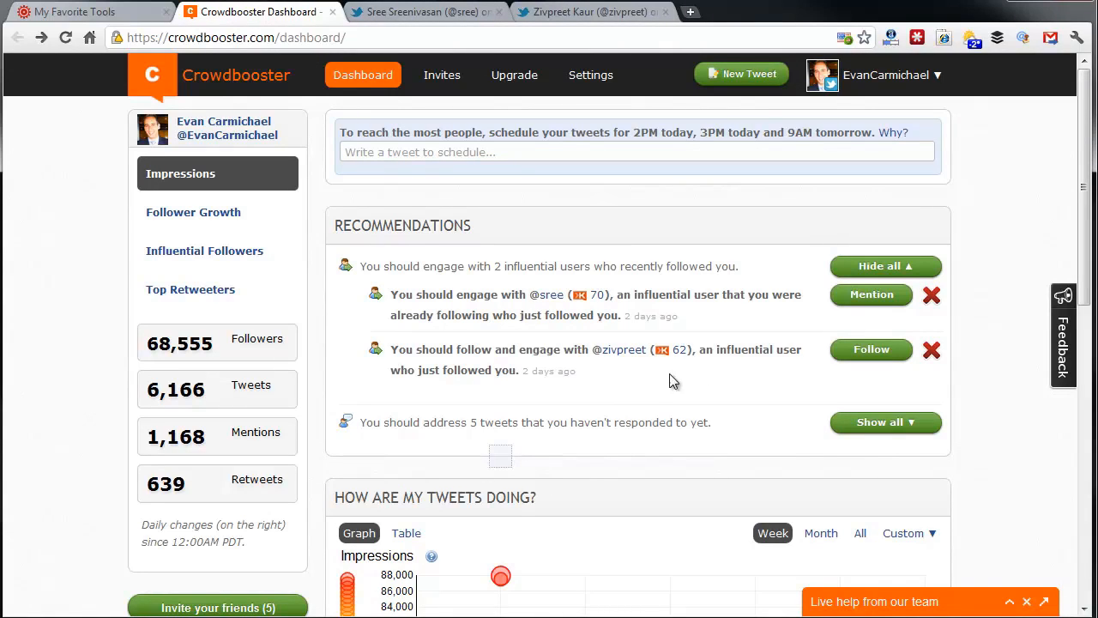
{"action": "mouse_move", "coordinate": [698, 388]}
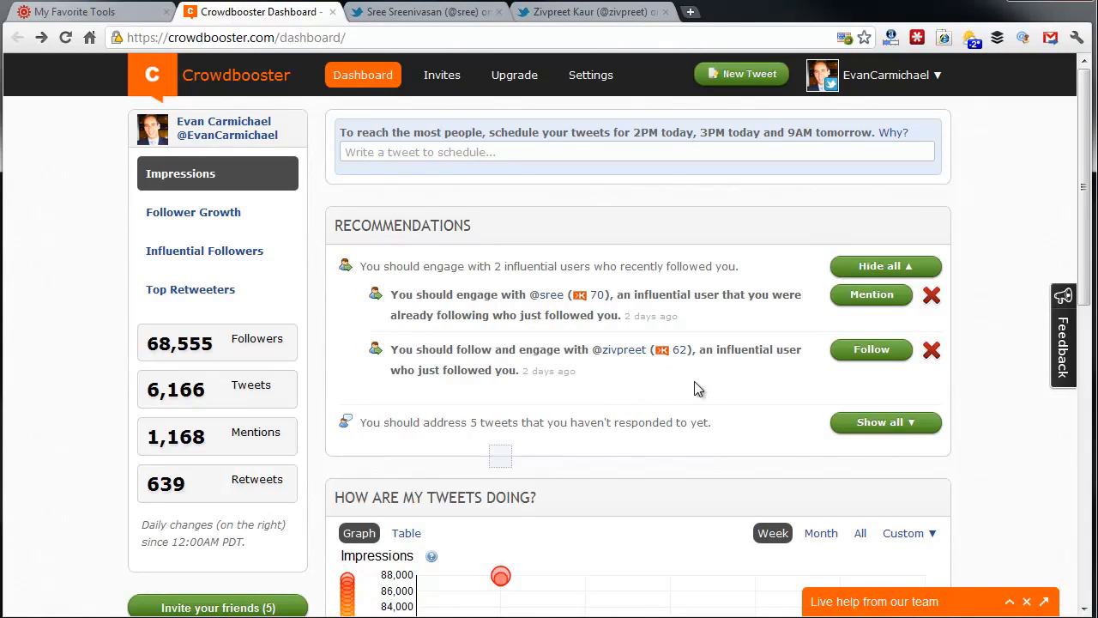
{"action": "mouse_move", "coordinate": [876, 268]}
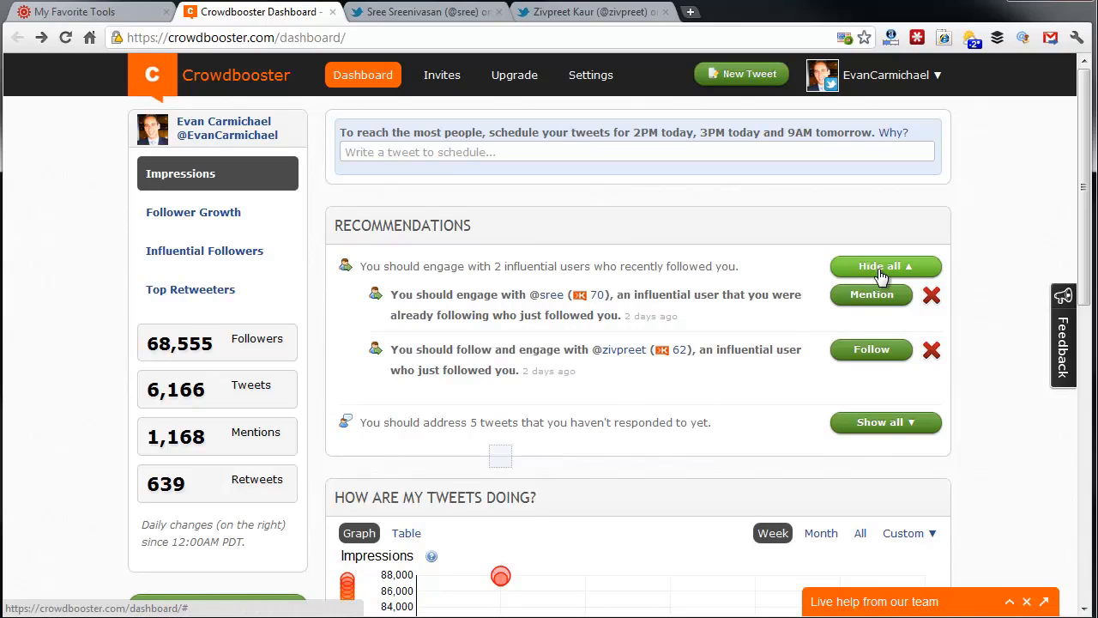
{"action": "left_click", "coordinate": [886, 266]}
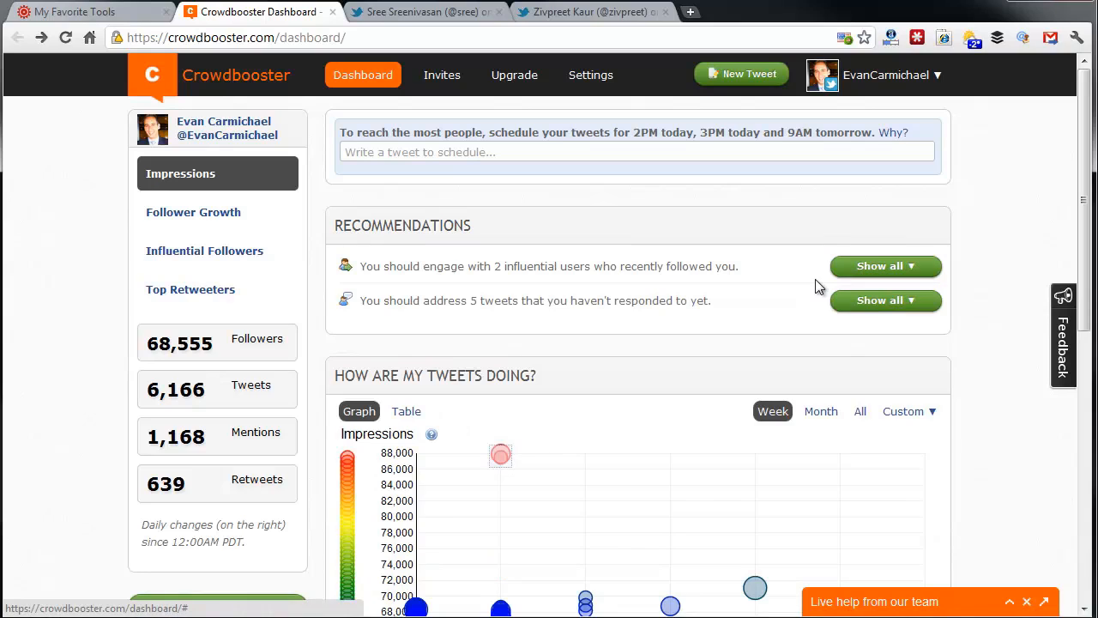
{"action": "scroll", "scroll_direction": "down", "scroll_amount": 3}
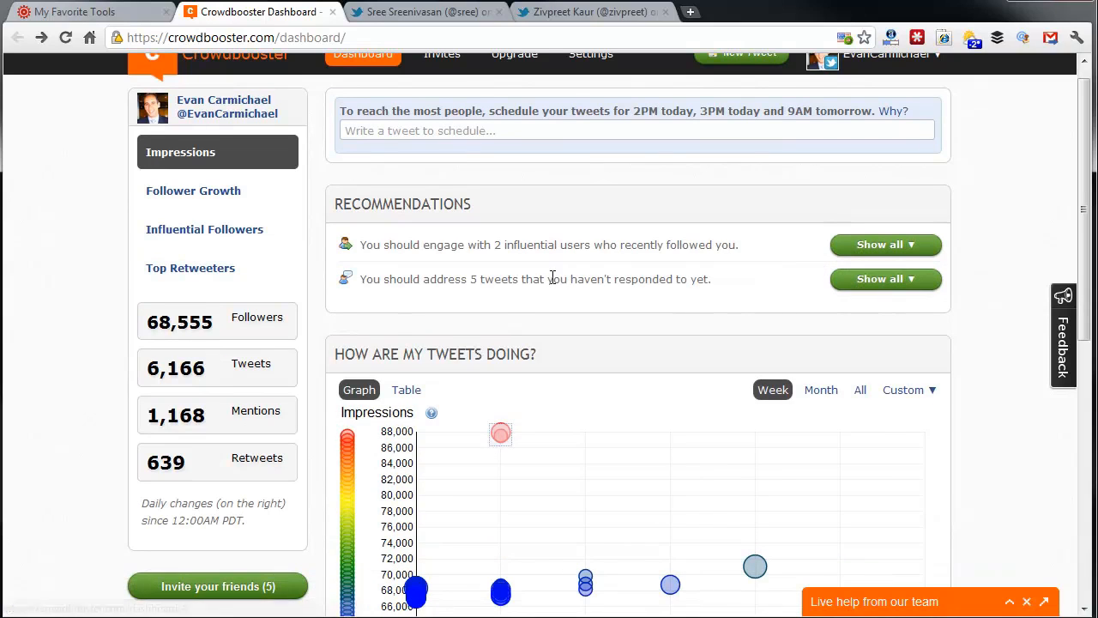
{"action": "mouse_move", "coordinate": [556, 292]}
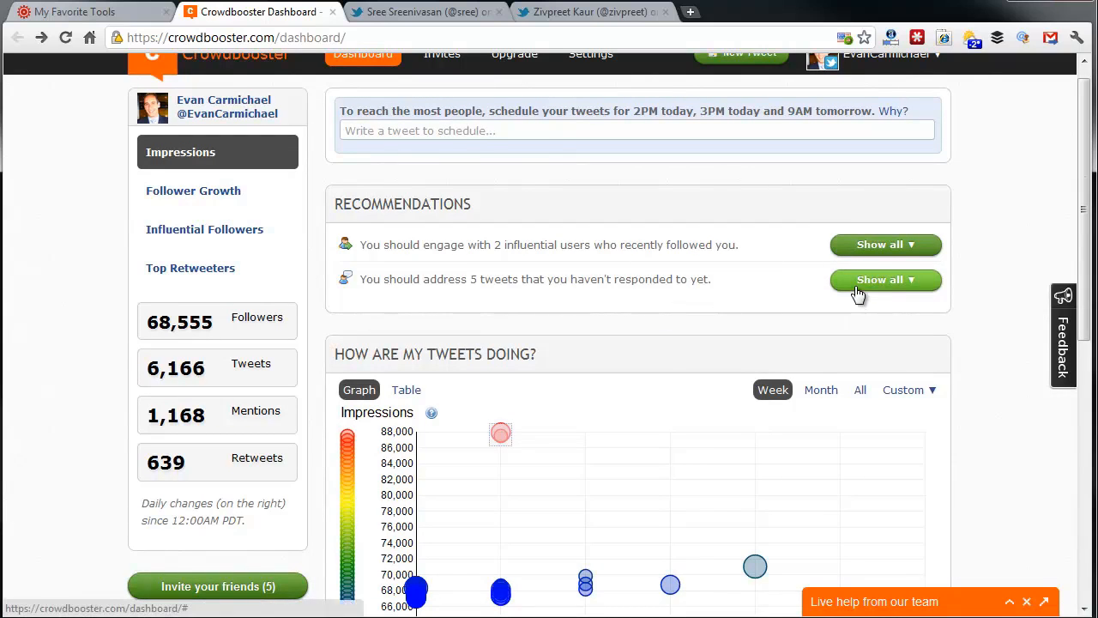
Step: Show all five unanswered tweets with their authors, messages and respond actions
{"action": "left_click", "coordinate": [885, 278]}
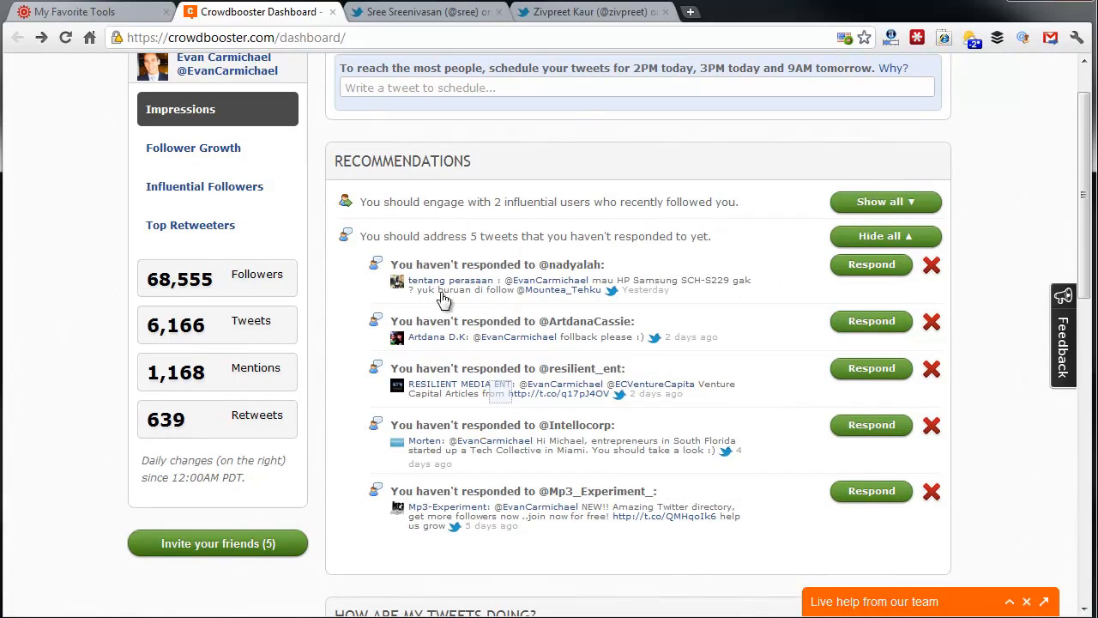
{"action": "mouse_move", "coordinate": [525, 487]}
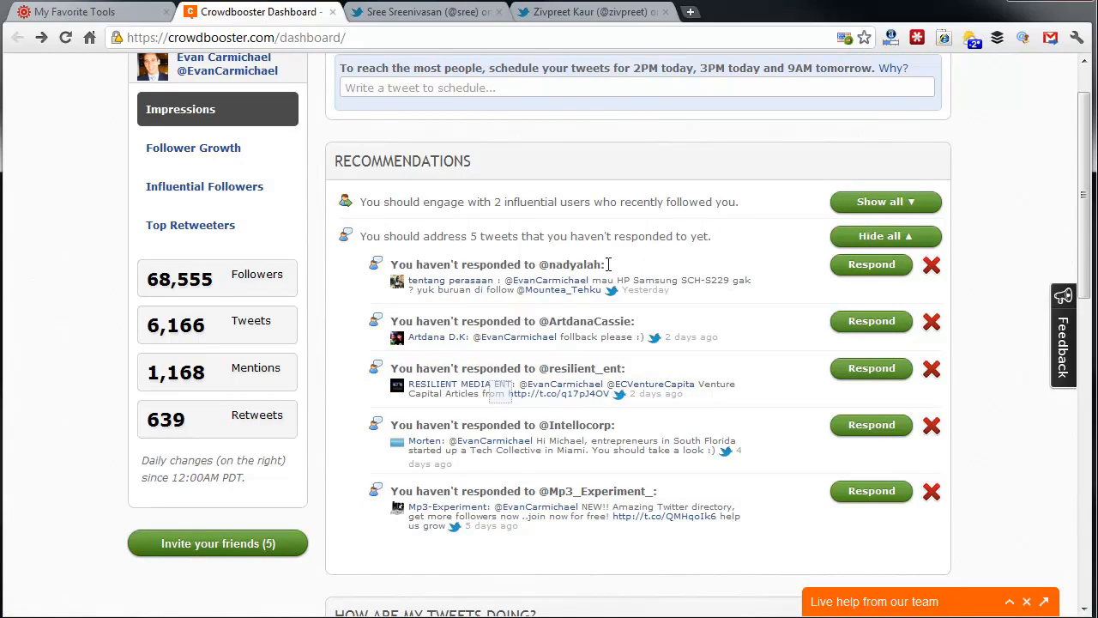
{"action": "mouse_move", "coordinate": [741, 312]}
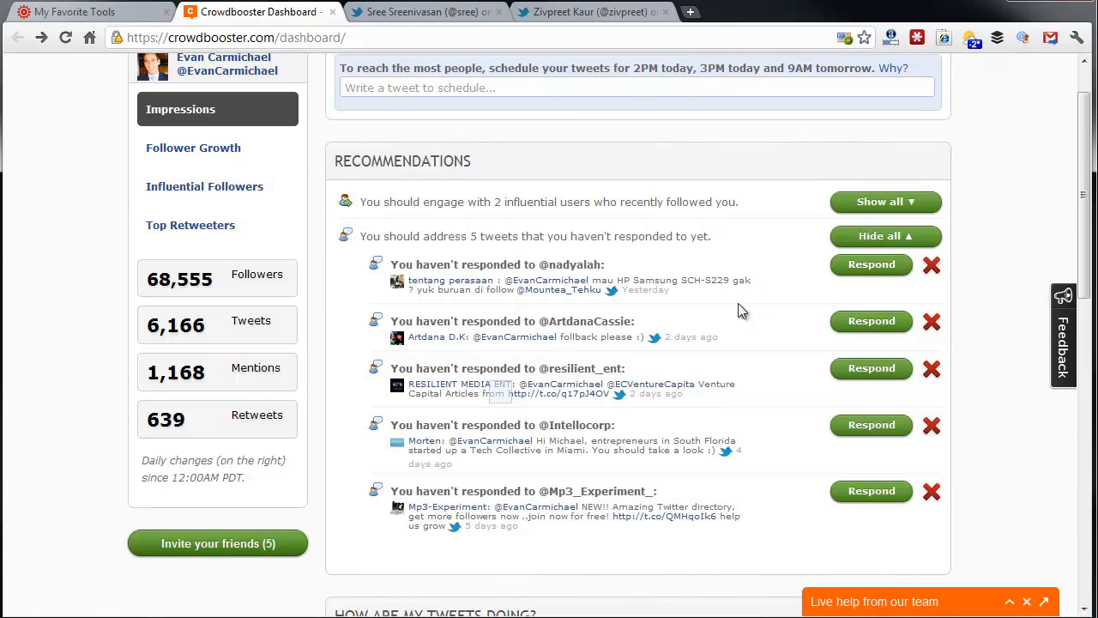
{"action": "mouse_move", "coordinate": [618, 281]}
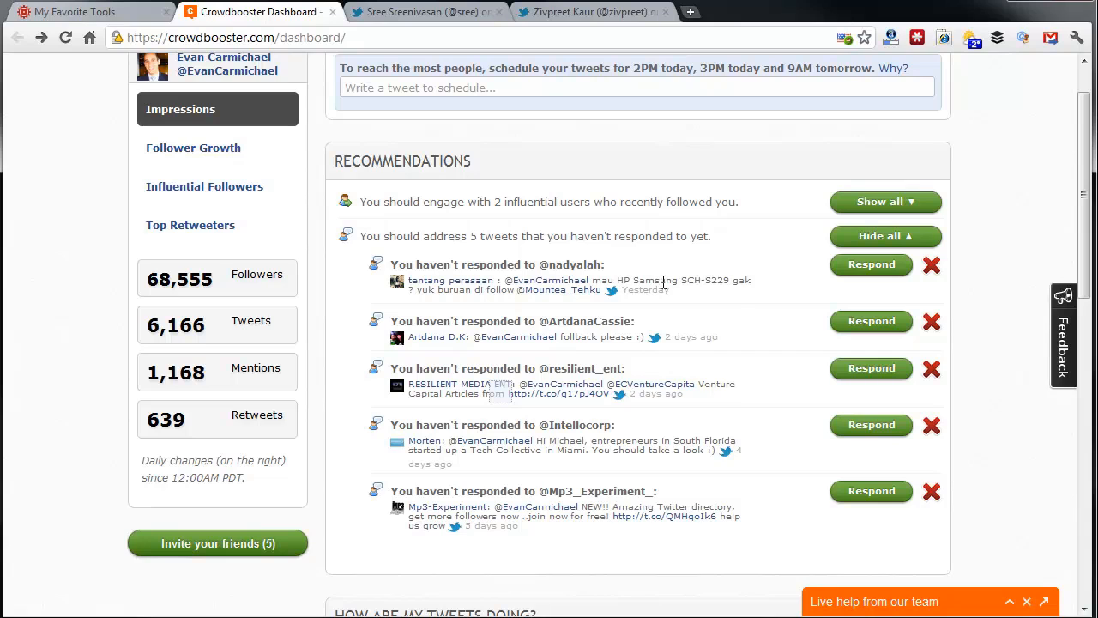
{"action": "mouse_move", "coordinate": [678, 458]}
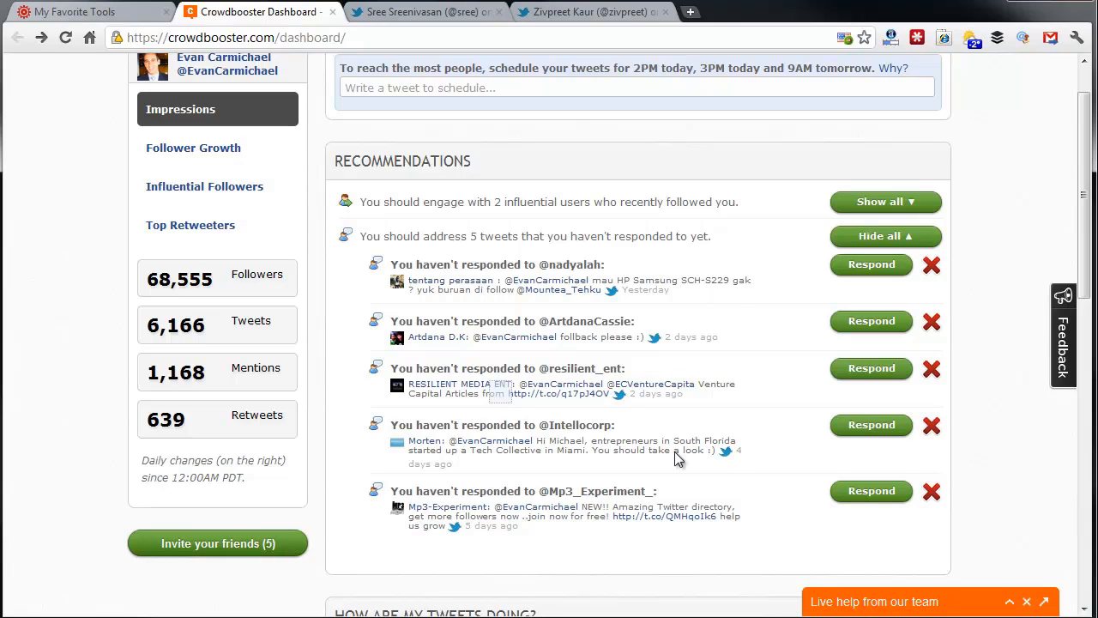
{"action": "mouse_move", "coordinate": [716, 247]}
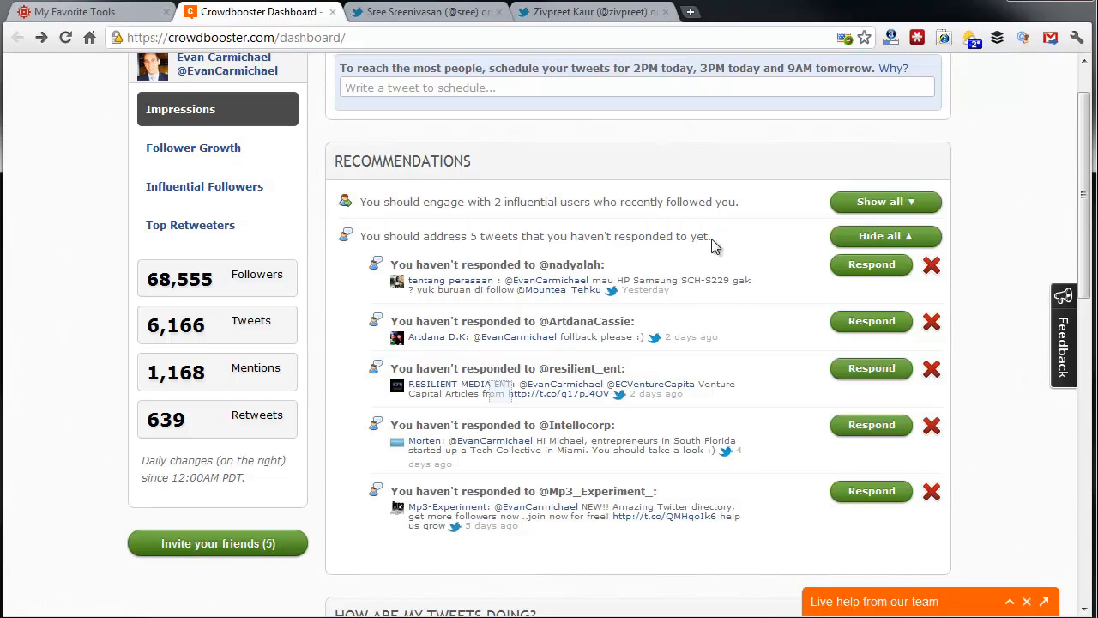
{"action": "mouse_move", "coordinate": [609, 247]}
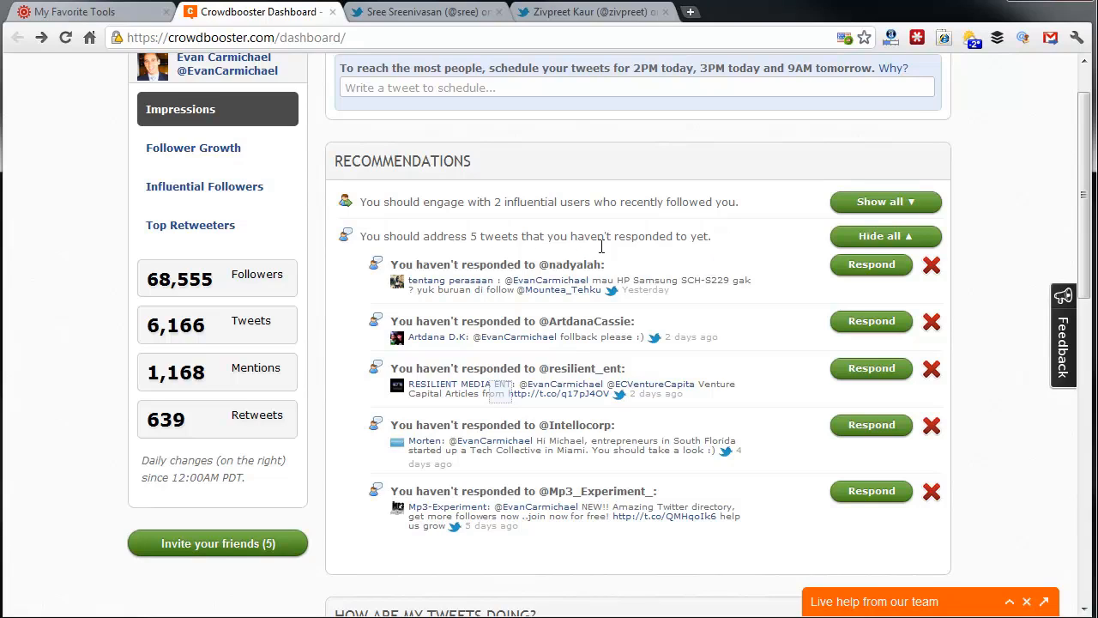
{"action": "mouse_move", "coordinate": [628, 233]}
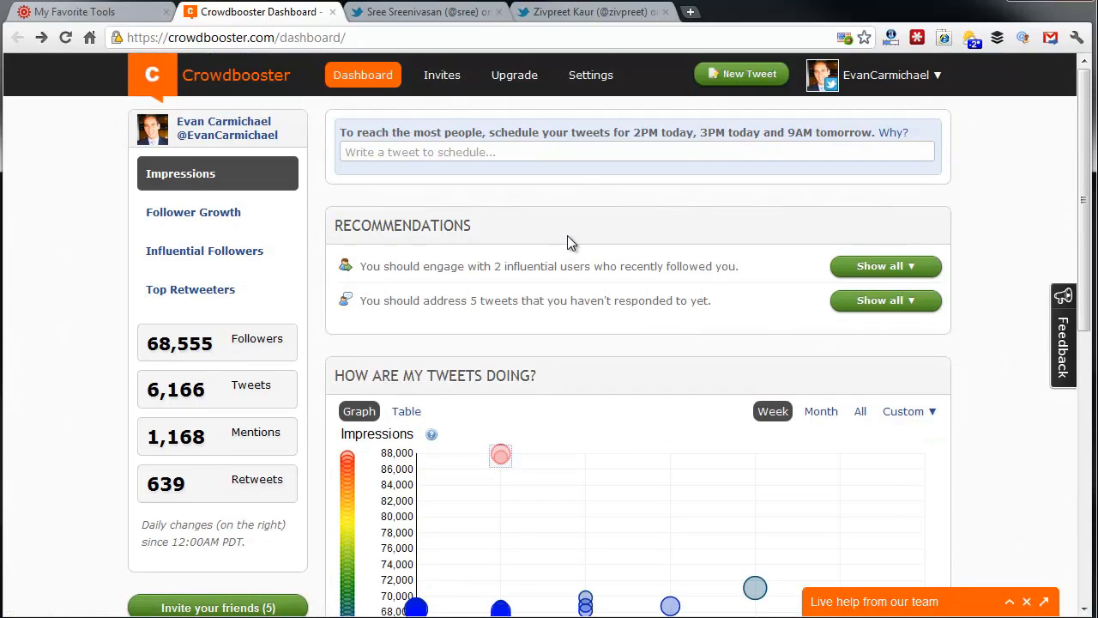
{"action": "mouse_move", "coordinate": [1012, 240]}
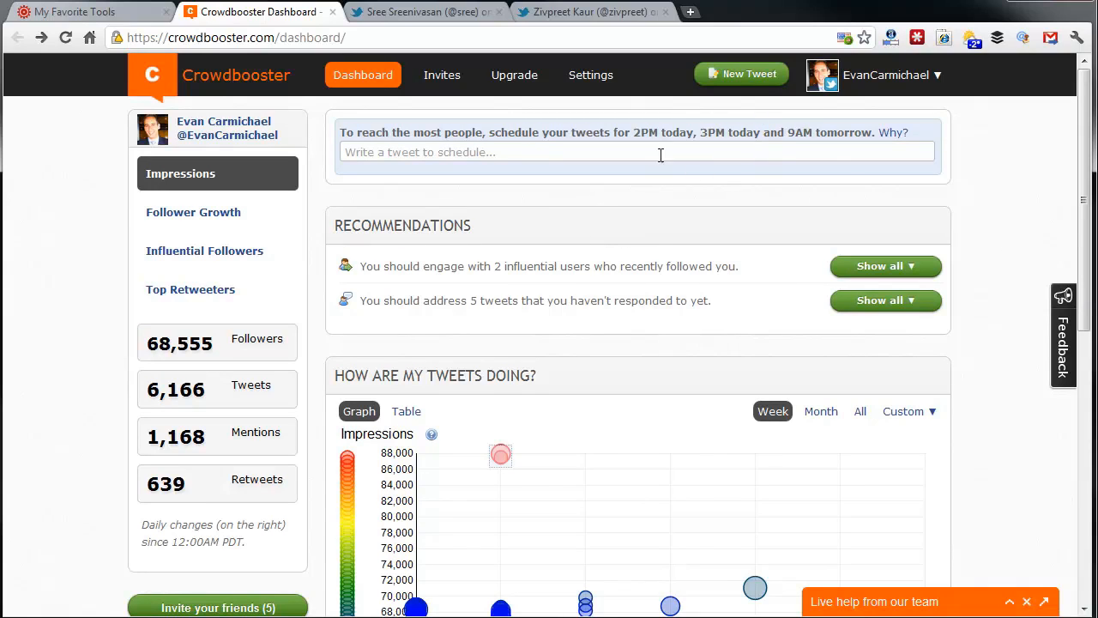
{"action": "mouse_move", "coordinate": [505, 263]}
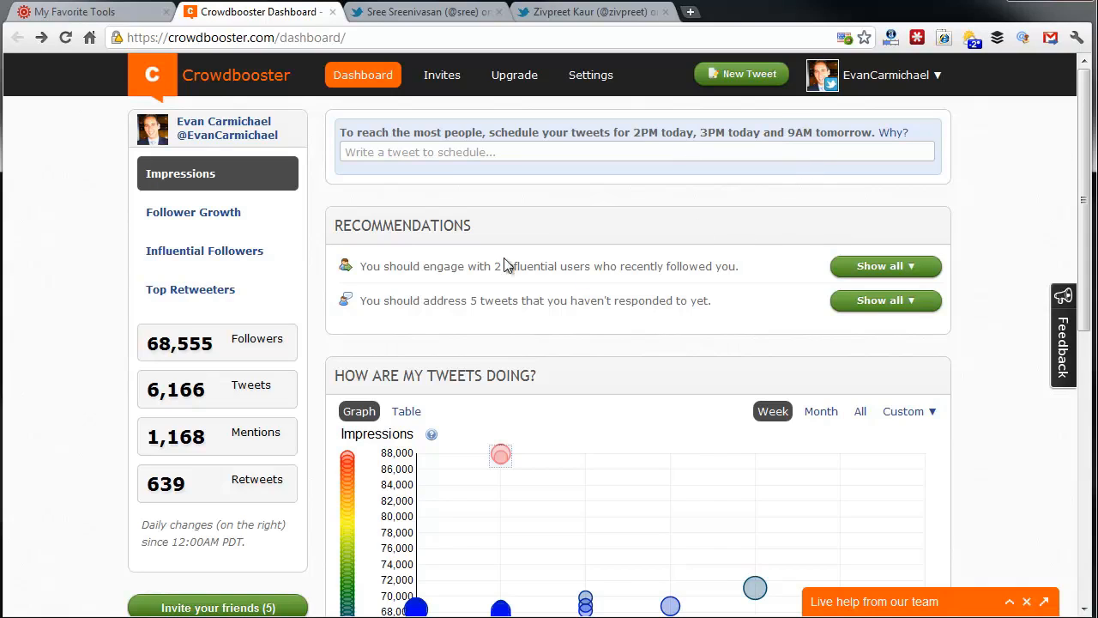
{"action": "mouse_move", "coordinate": [561, 285]}
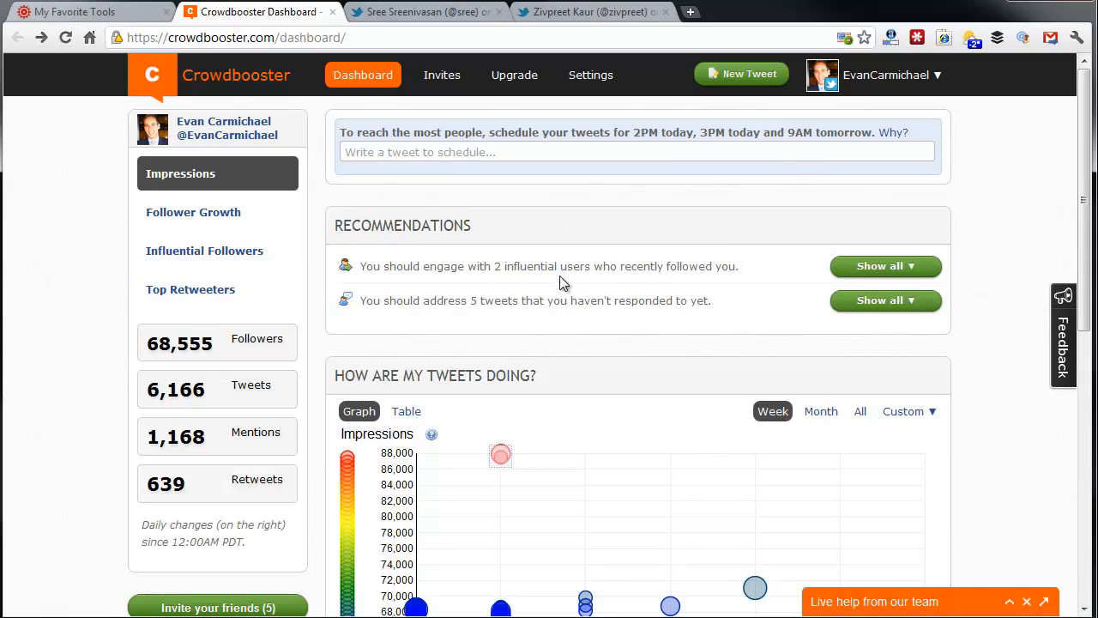
{"action": "mouse_move", "coordinate": [556, 266]}
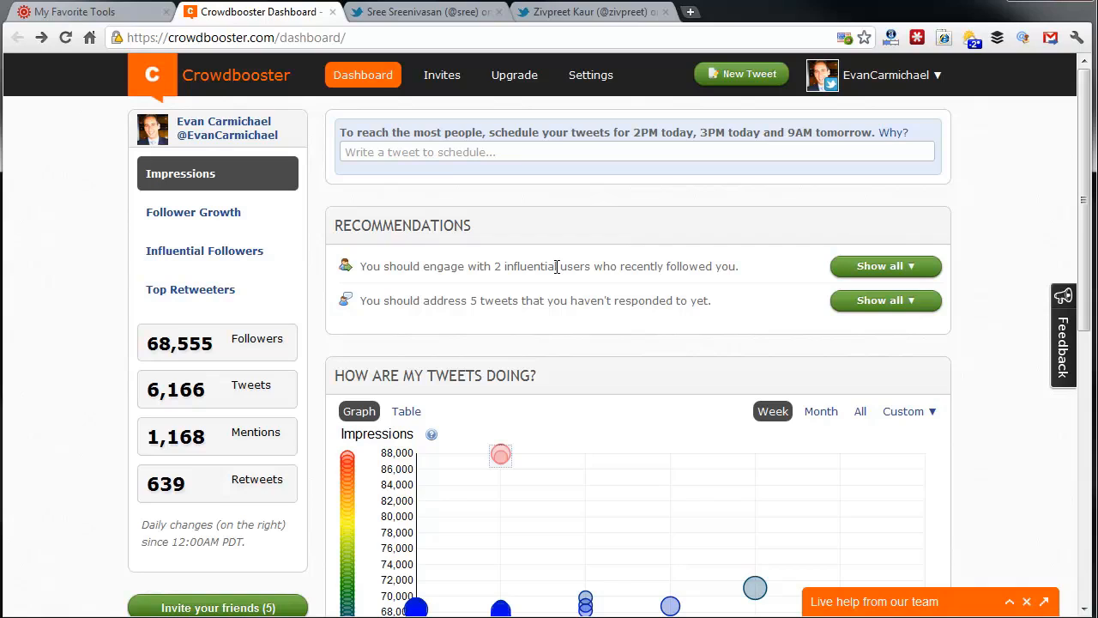
{"action": "mouse_move", "coordinate": [560, 261]}
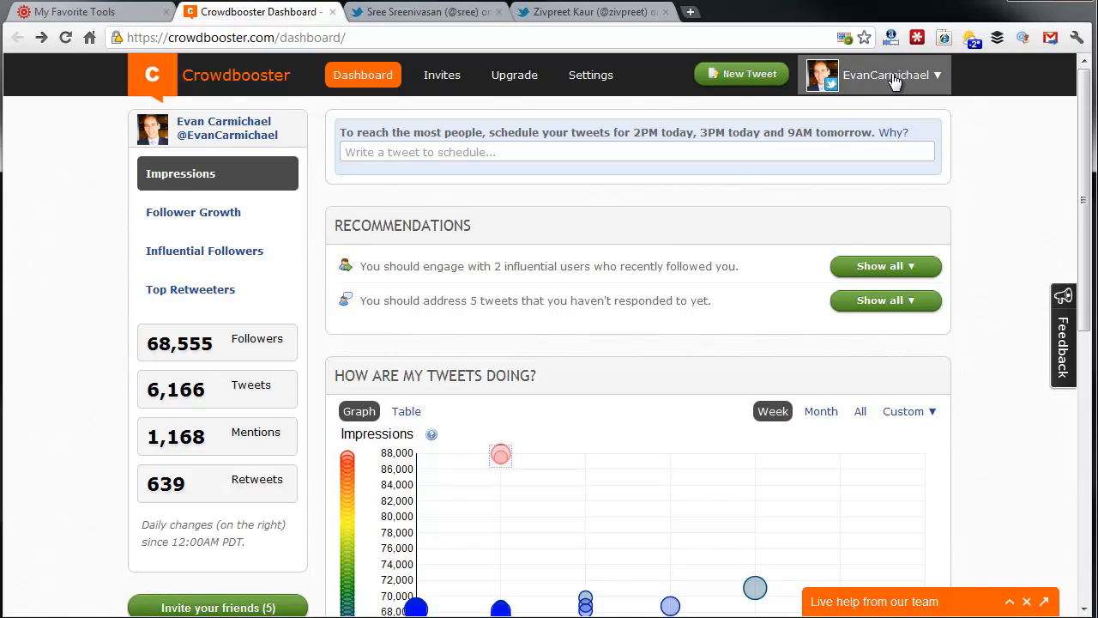
{"action": "left_click", "coordinate": [886, 75]}
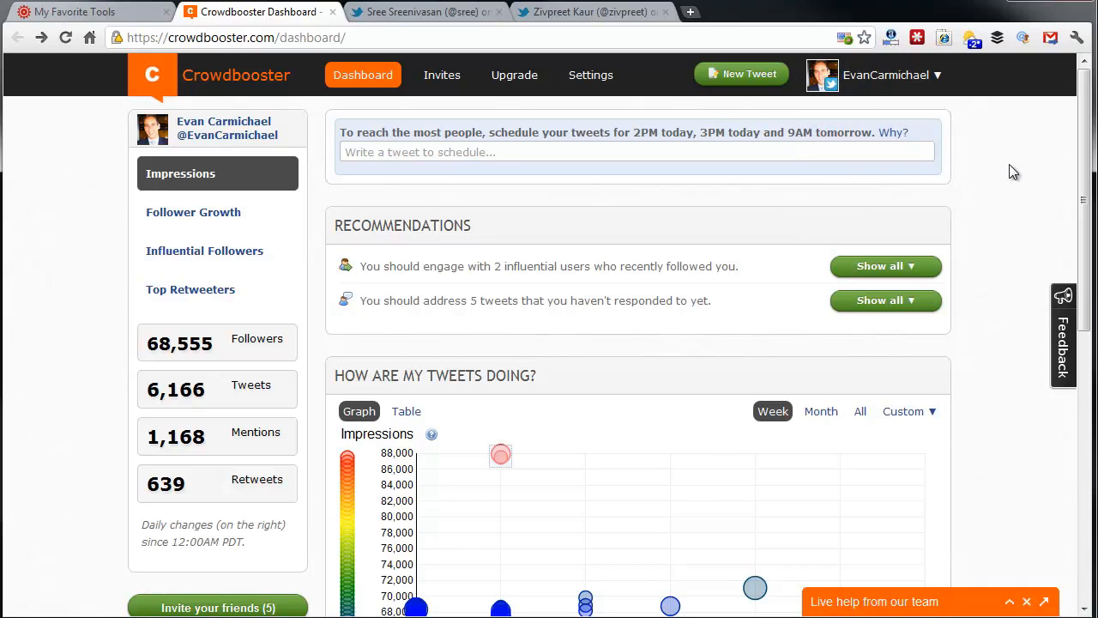
{"action": "mouse_move", "coordinate": [978, 190]}
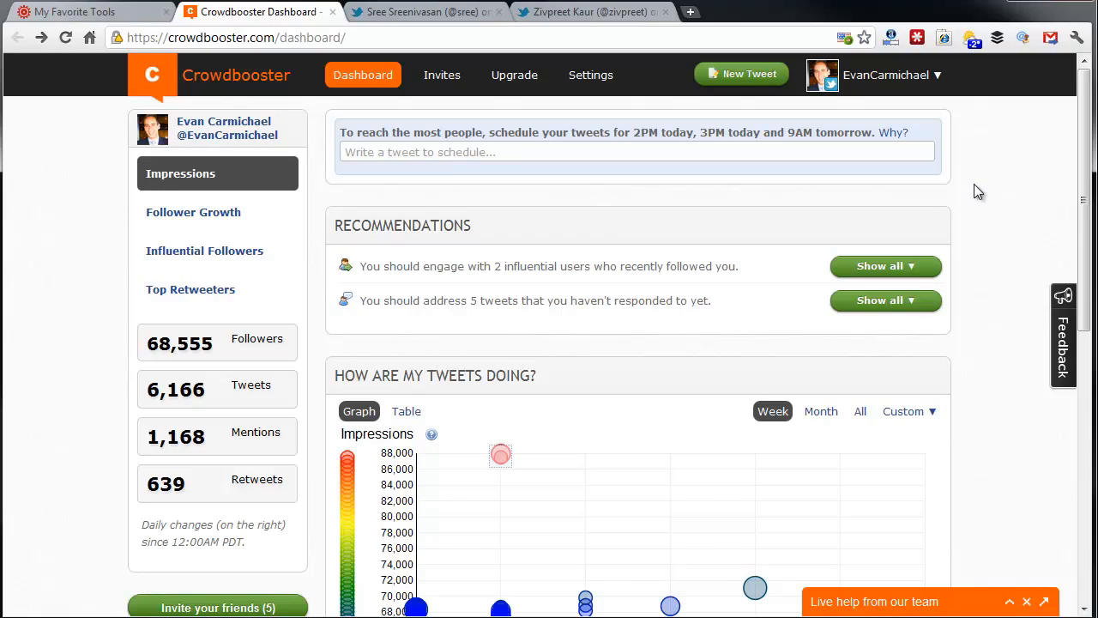
{"action": "mouse_move", "coordinate": [975, 194]}
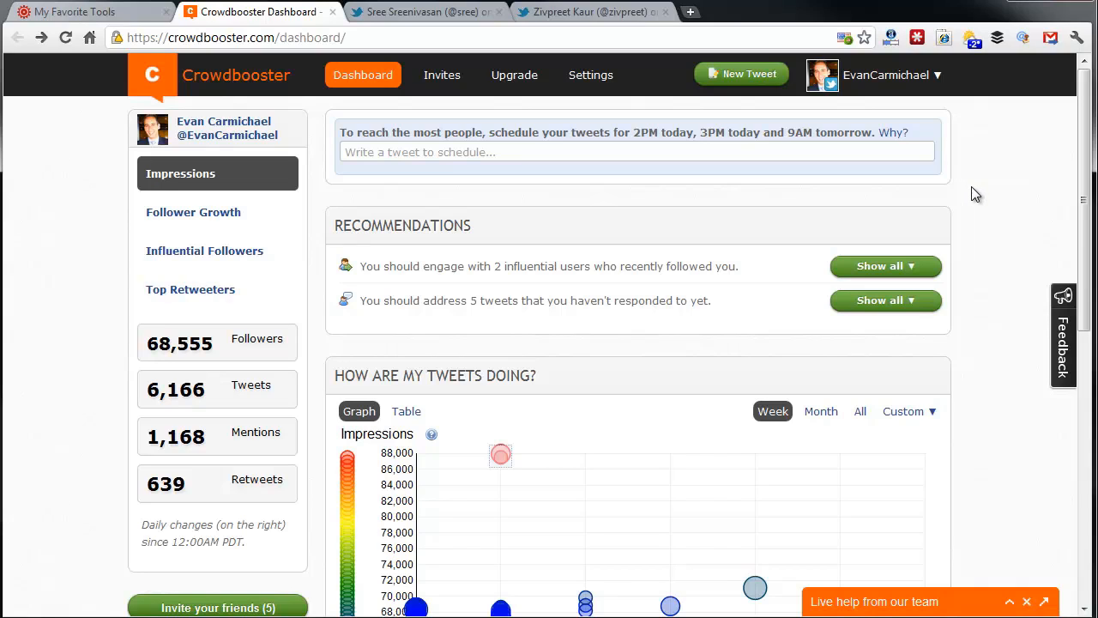
{"action": "mouse_move", "coordinate": [906, 212]}
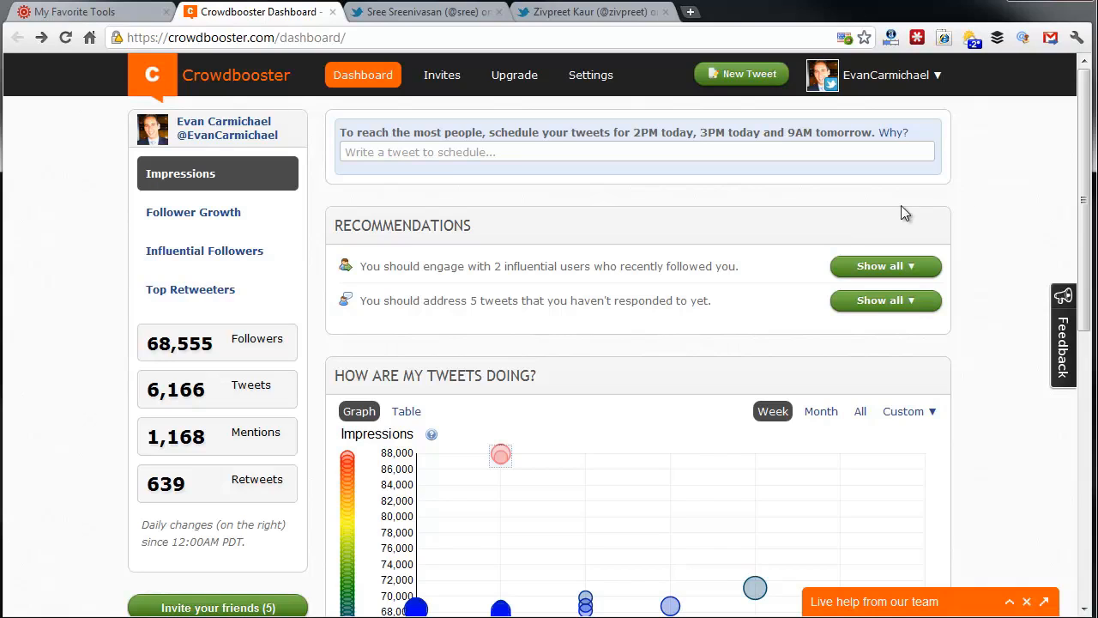
{"action": "mouse_move", "coordinate": [175, 226]}
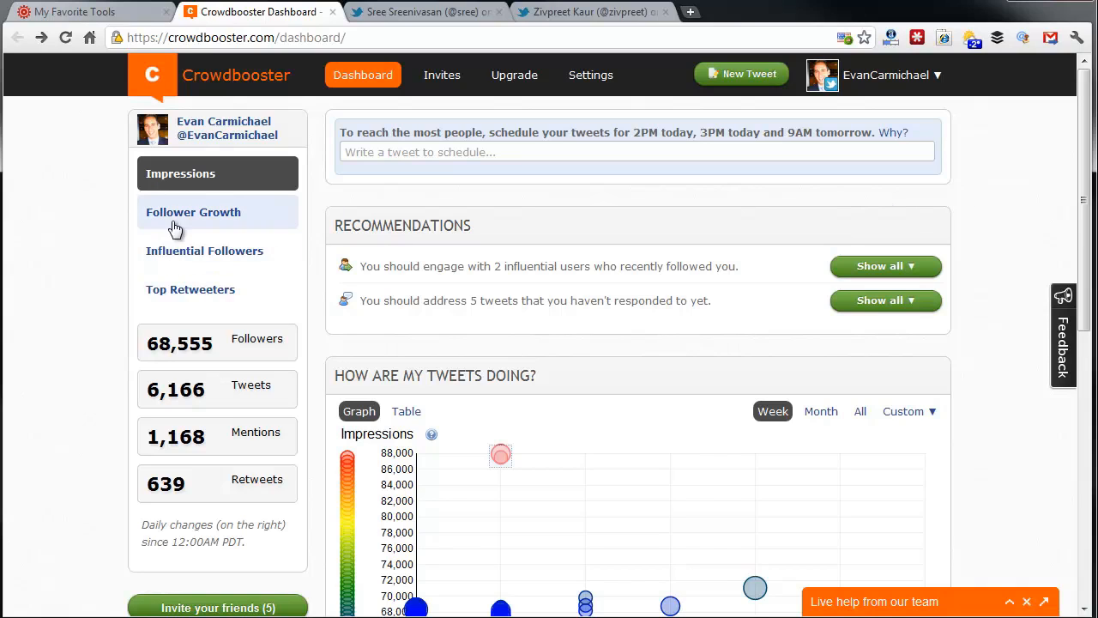
{"action": "mouse_move", "coordinate": [121, 254]}
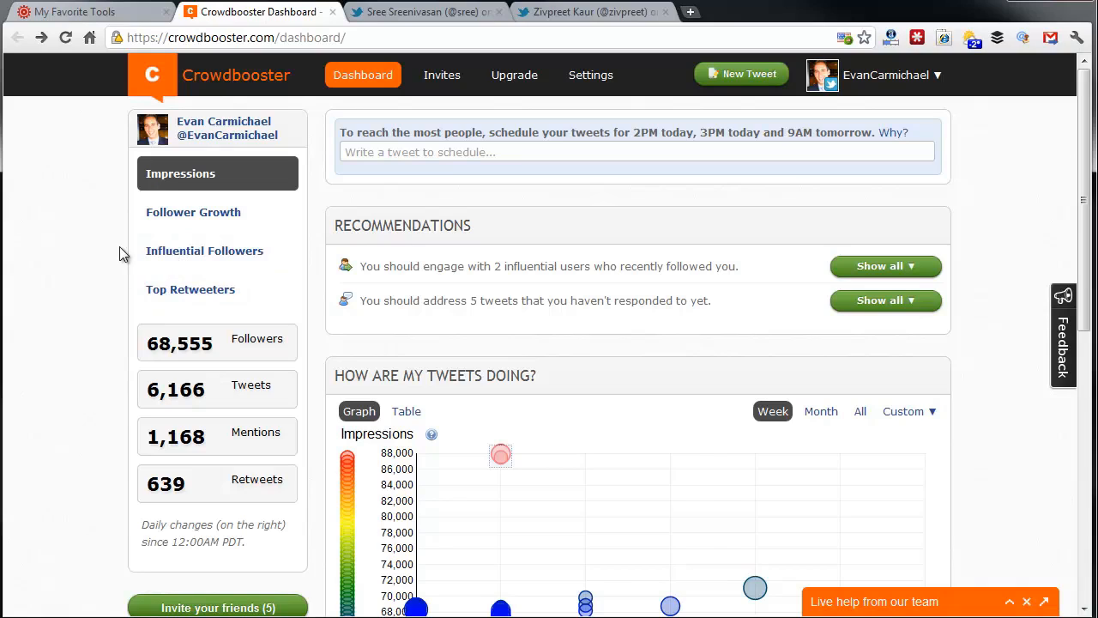
{"action": "mouse_move", "coordinate": [38, 282]}
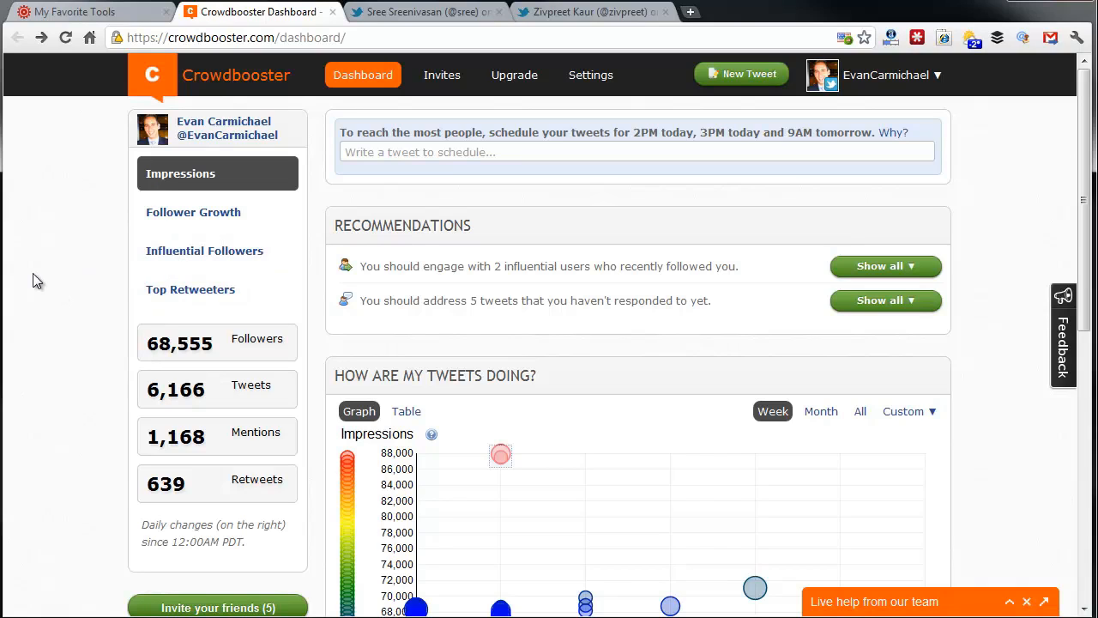
{"action": "mouse_move", "coordinate": [31, 295]}
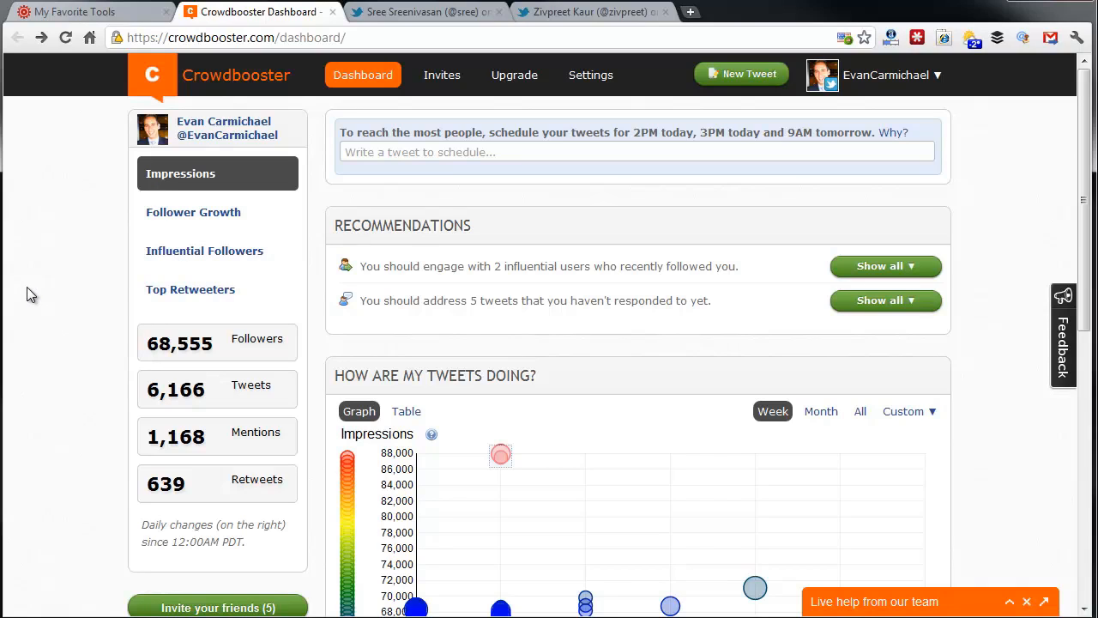
{"action": "mouse_move", "coordinate": [86, 305]}
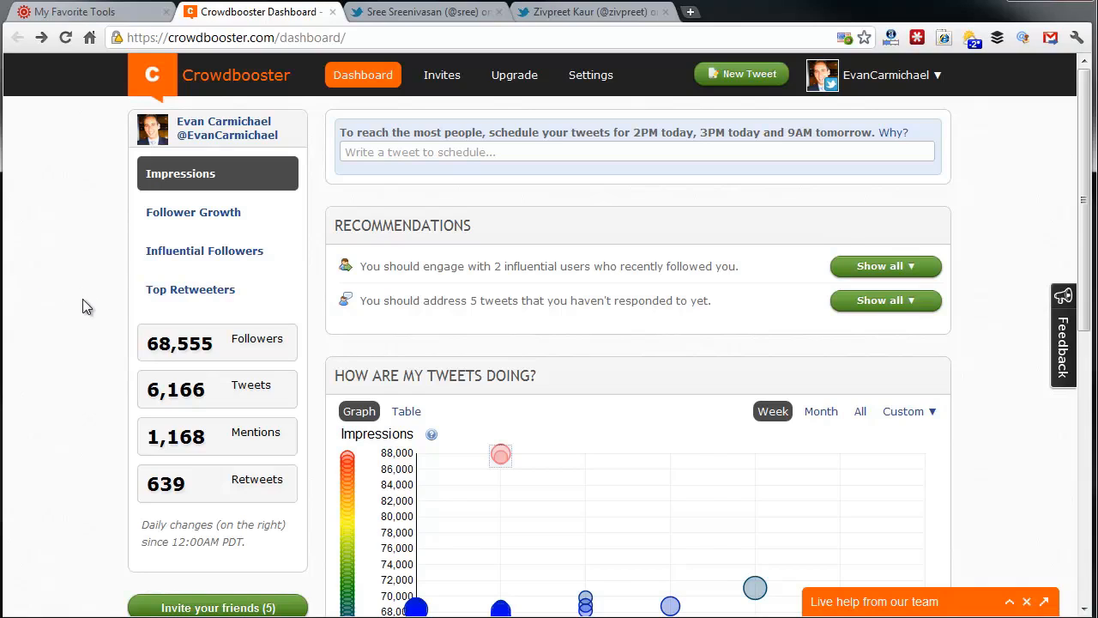
{"action": "mouse_move", "coordinate": [101, 266]}
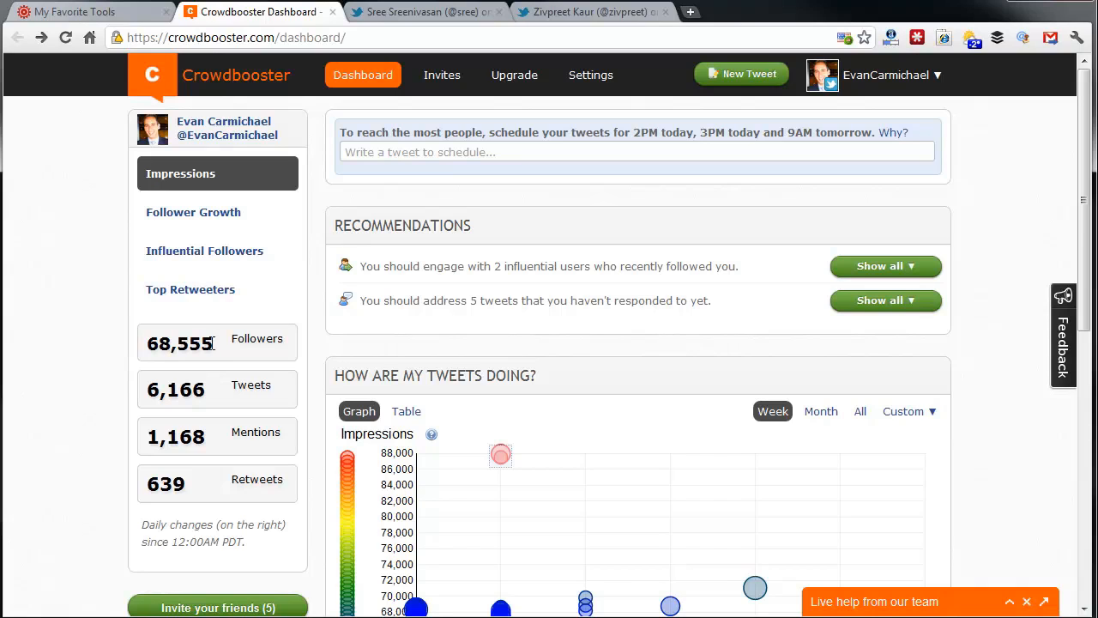
{"action": "mouse_move", "coordinate": [1012, 273]}
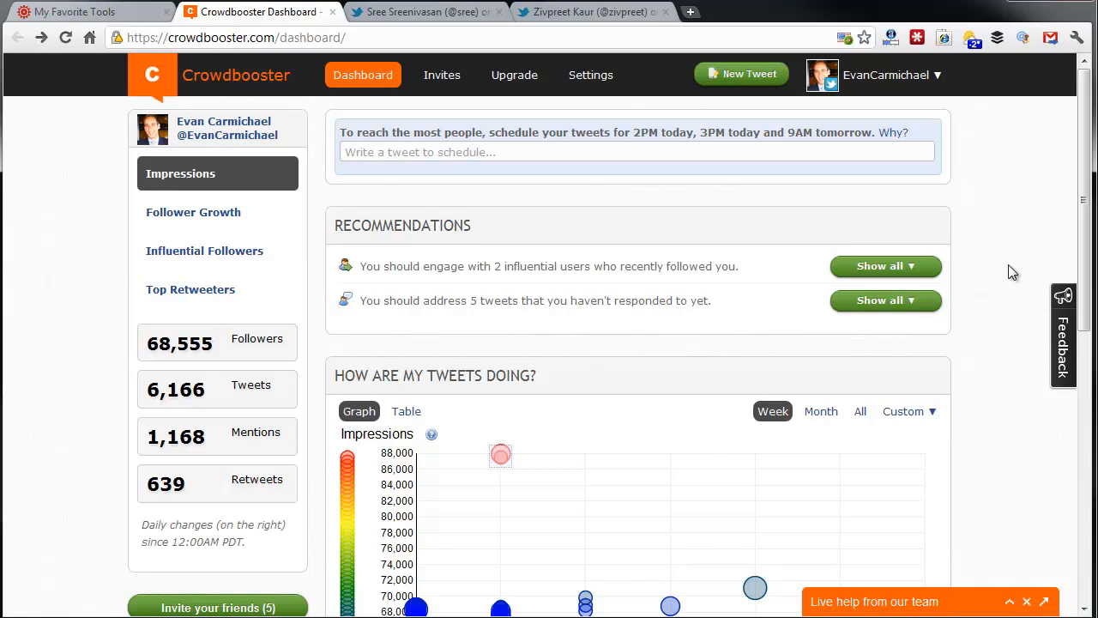
{"action": "mouse_move", "coordinate": [1013, 275]}
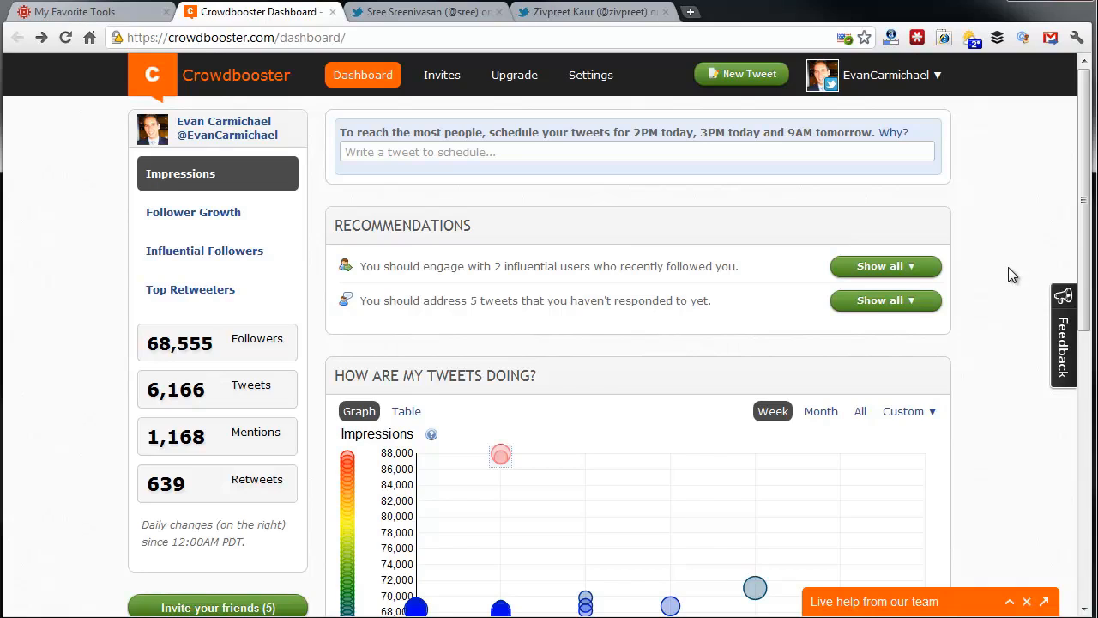